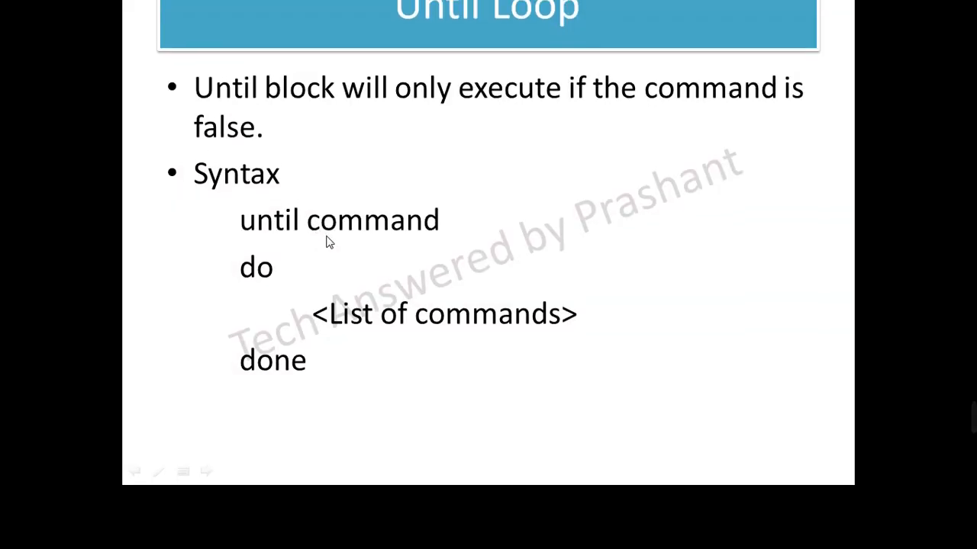
- Begin the vi s1.sh command at the prompt after the loops folder listing
{"action": "scroll", "scroll_direction": "up", "scroll_amount": 3}
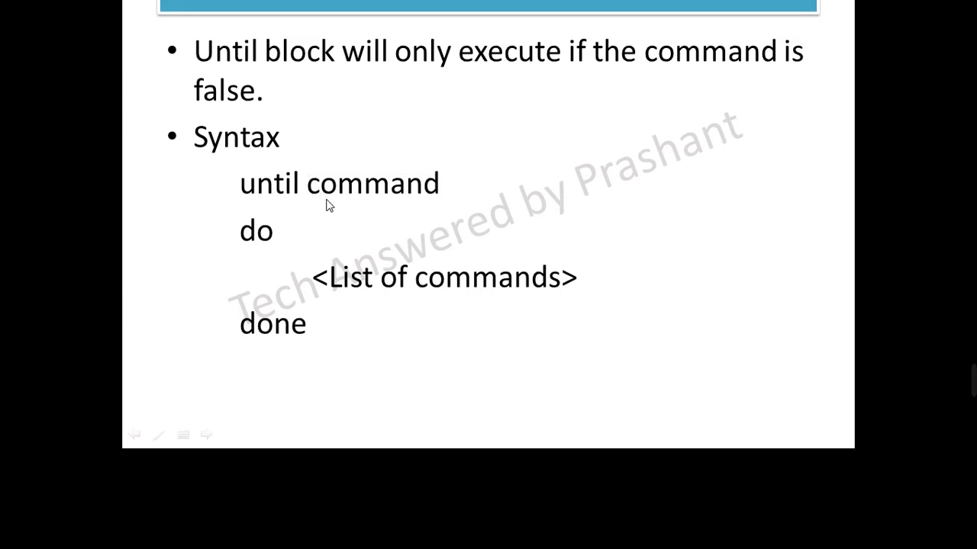
{"action": "mouse_move", "coordinate": [378, 201]}
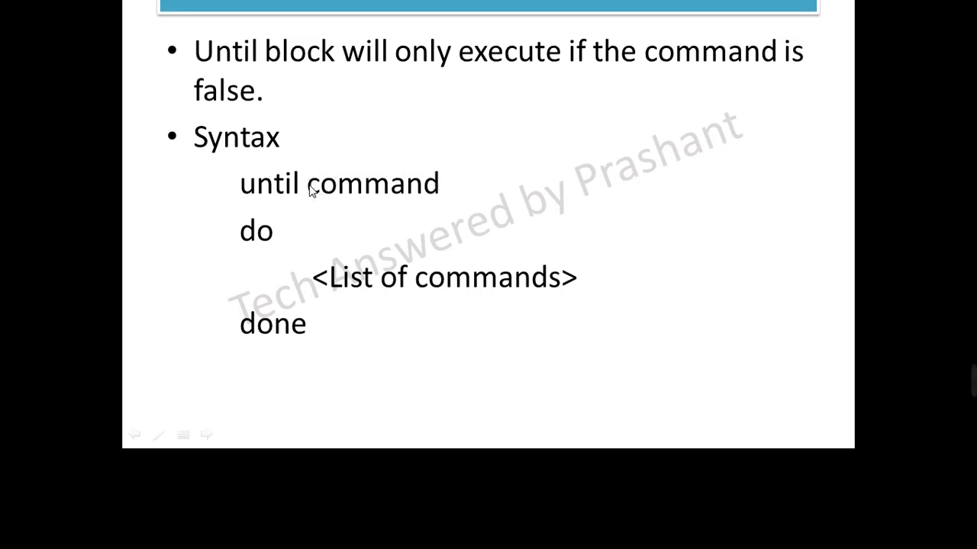
{"action": "mouse_move", "coordinate": [314, 197]}
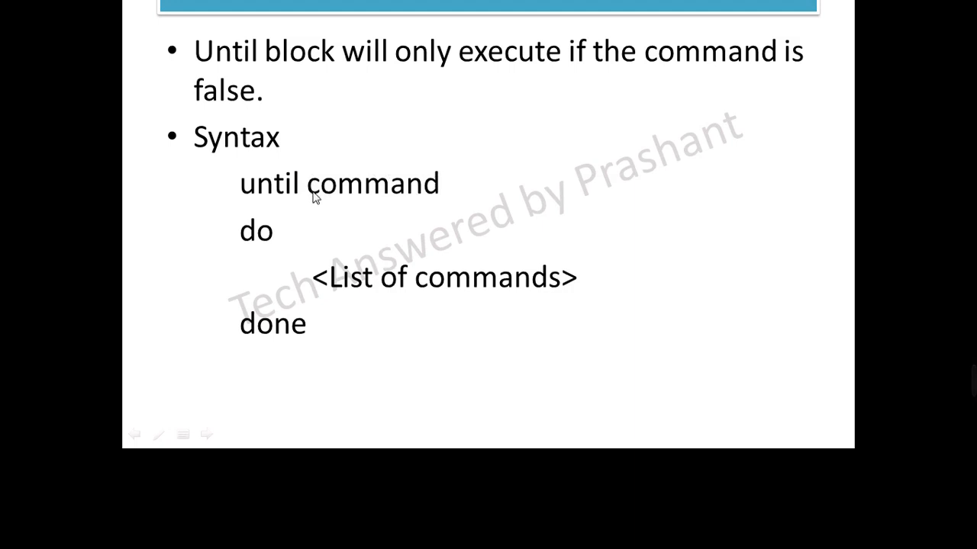
{"action": "mouse_move", "coordinate": [397, 211]}
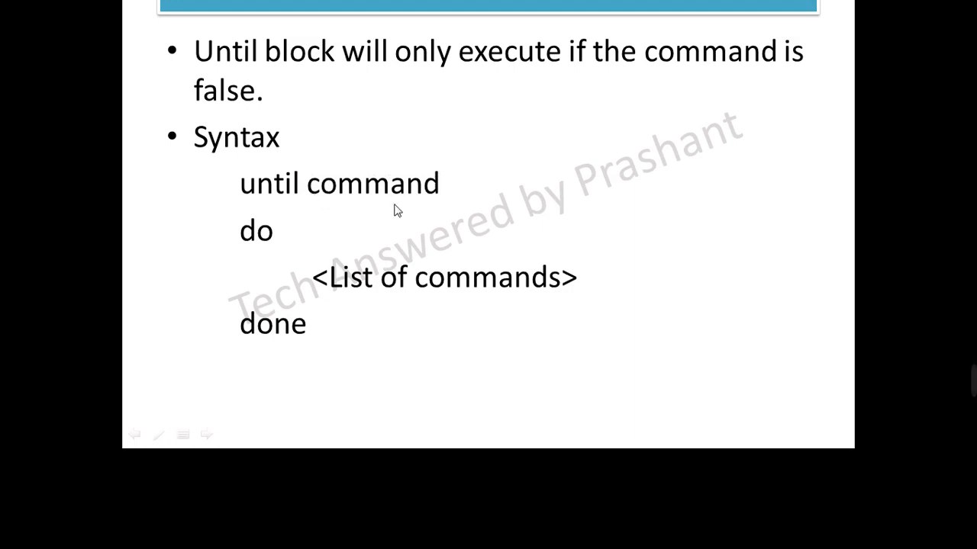
{"action": "mouse_move", "coordinate": [336, 190]}
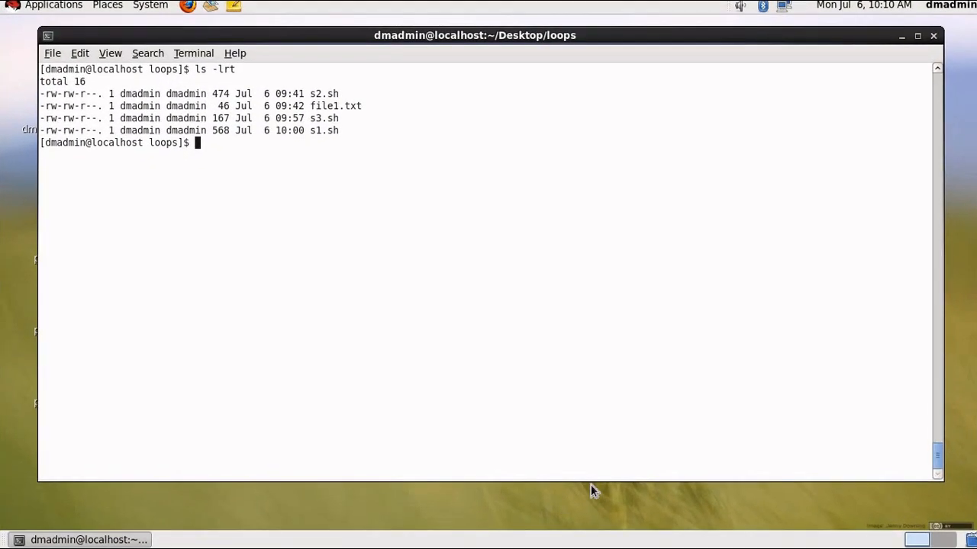
{"action": "mouse_move", "coordinate": [321, 84]}
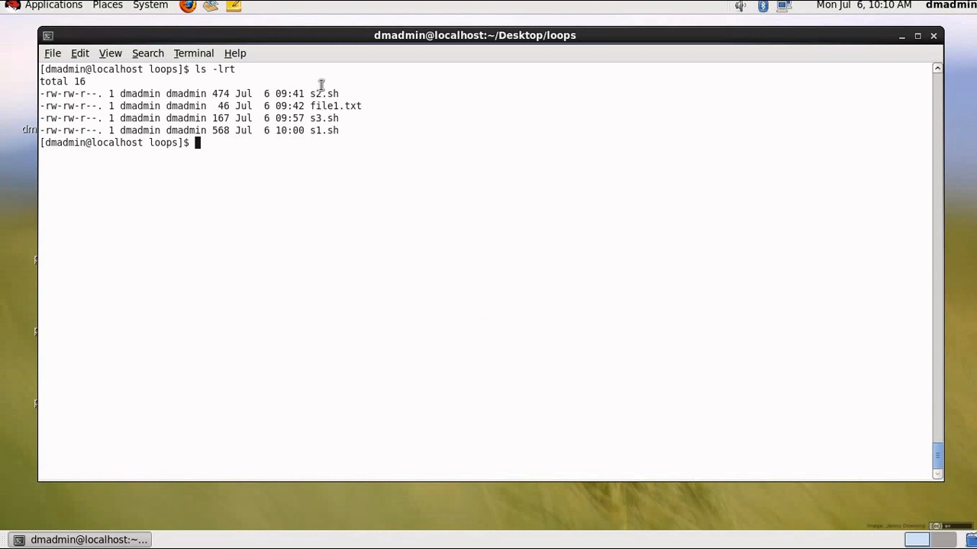
{"action": "mouse_move", "coordinate": [327, 123]}
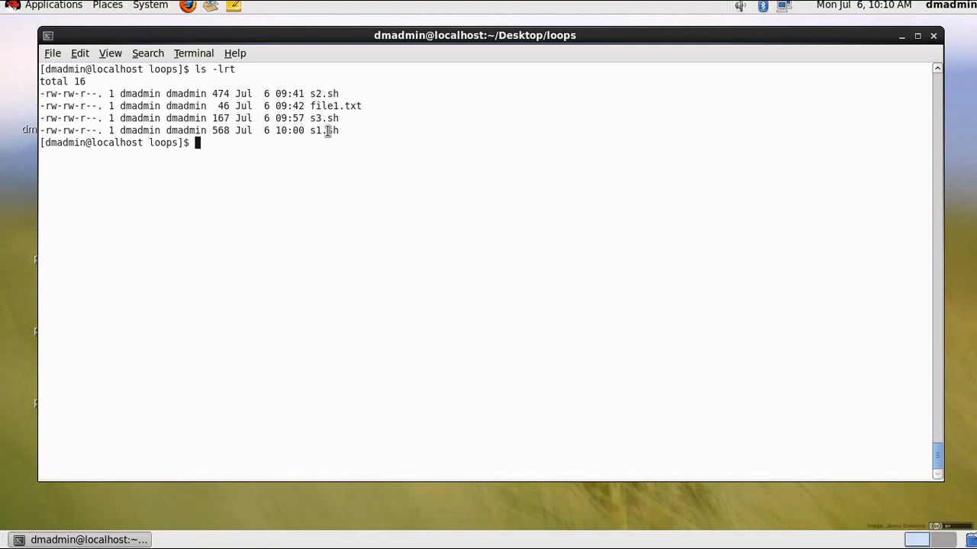
{"action": "type", "text": "vi"}
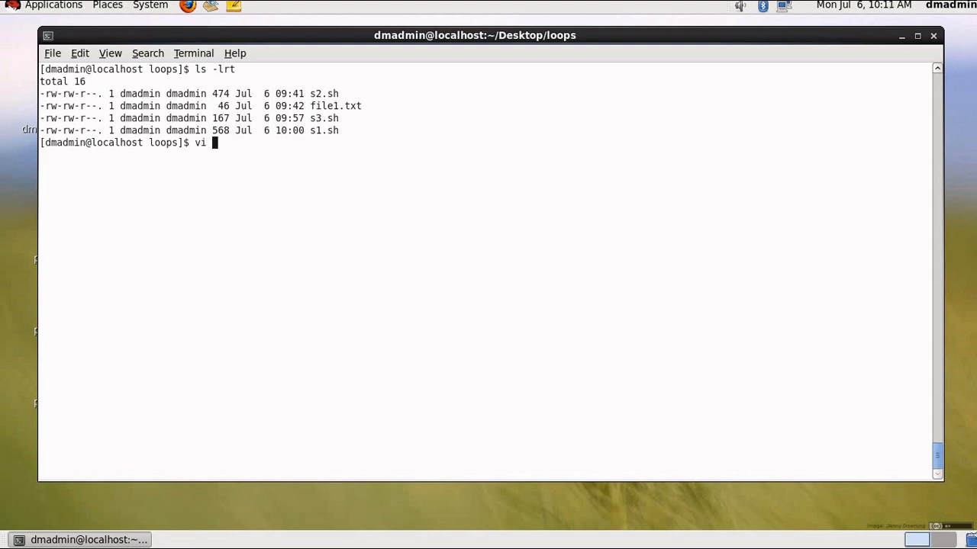
{"action": "type", "text": "s1."}
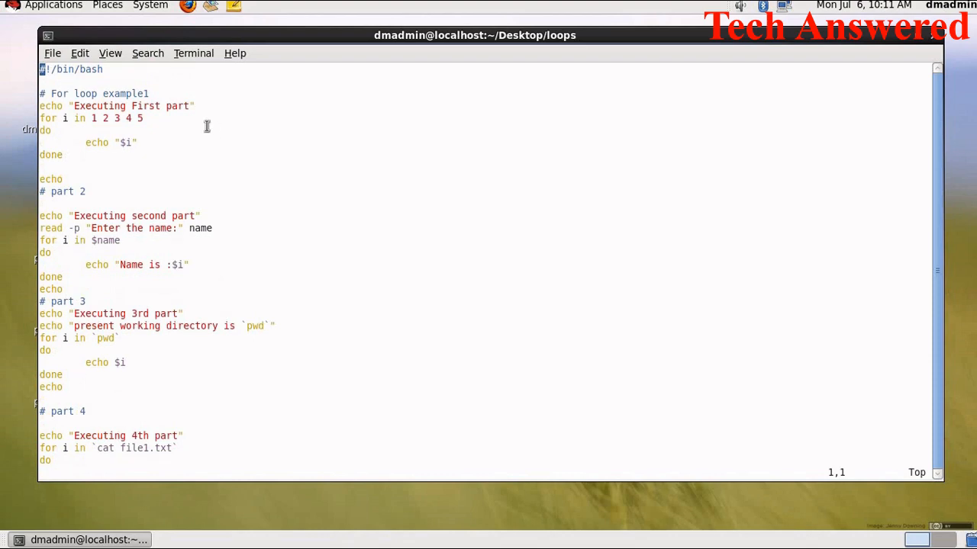
{"action": "mouse_move", "coordinate": [70, 105]}
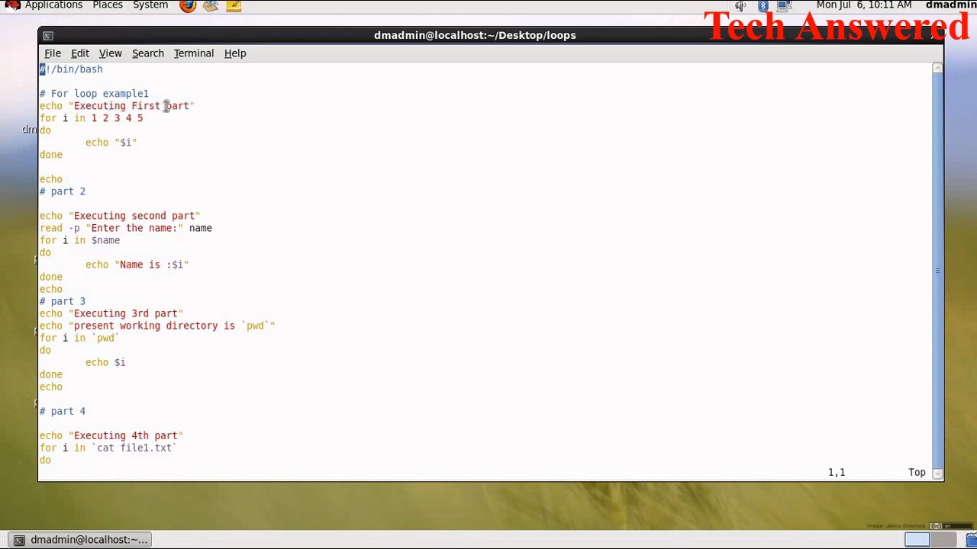
{"action": "mouse_move", "coordinate": [93, 119]}
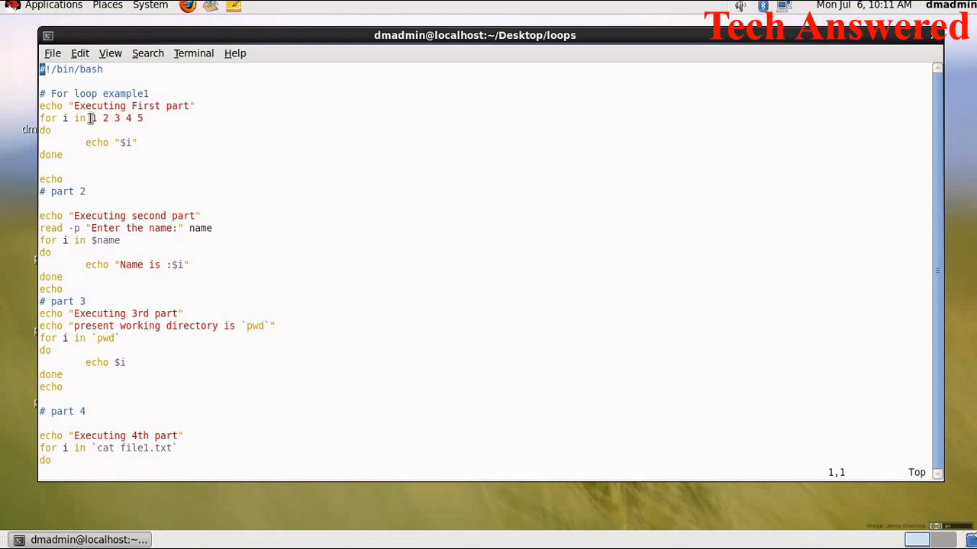
{"action": "mouse_move", "coordinate": [68, 119]}
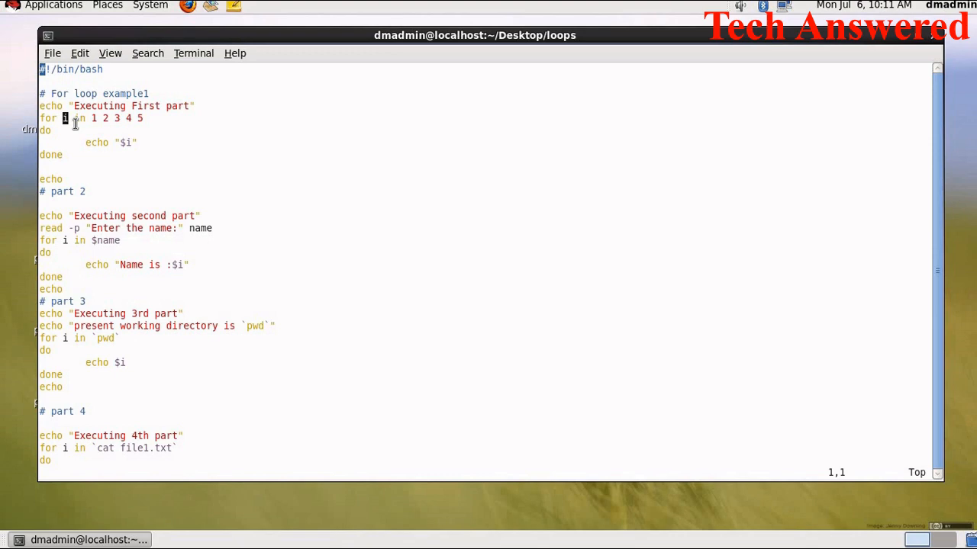
{"action": "mouse_move", "coordinate": [85, 142]}
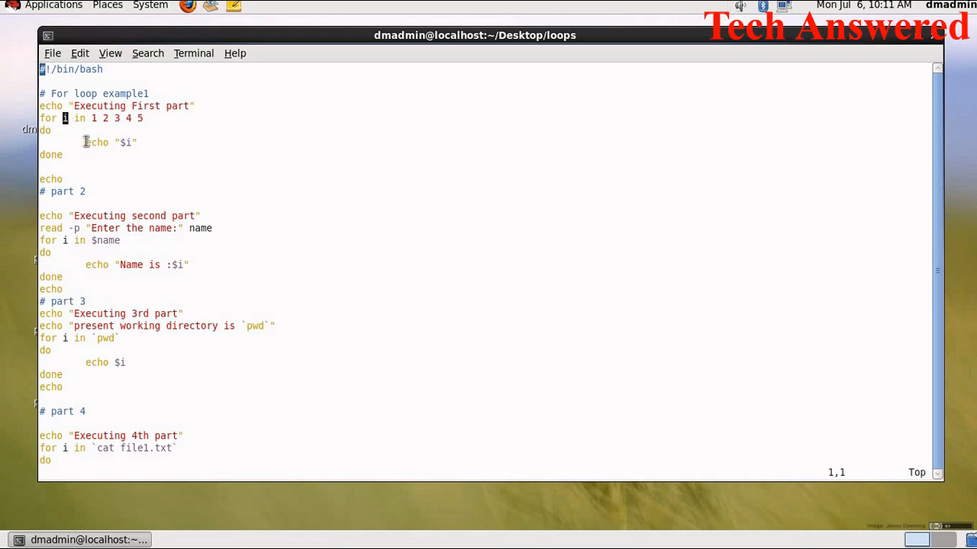
{"action": "mouse_move", "coordinate": [76, 128]}
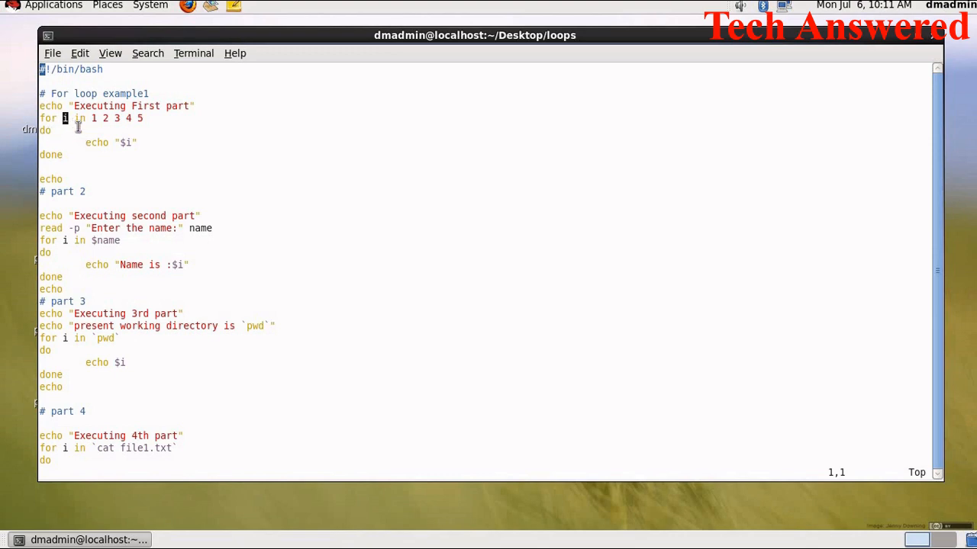
{"action": "mouse_move", "coordinate": [51, 163]}
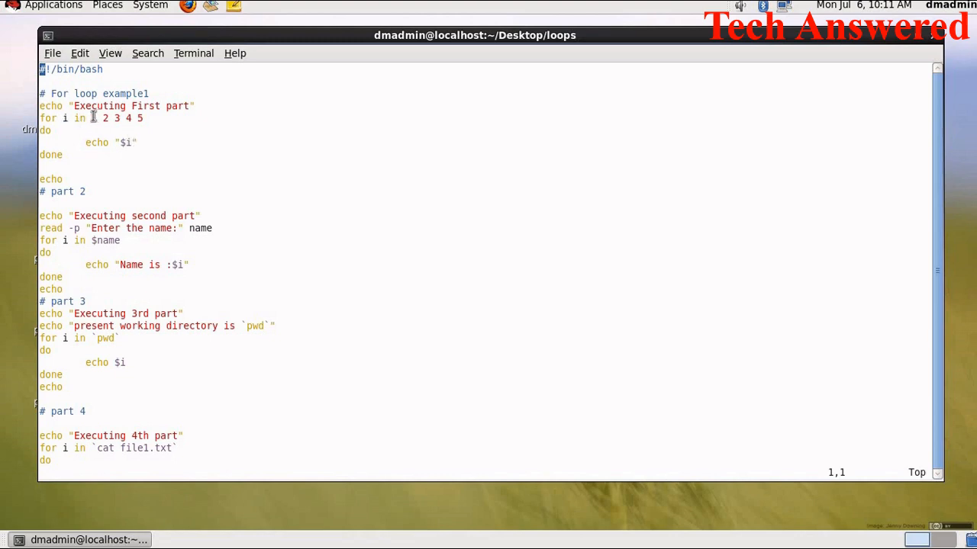
- Highlight the 1 to 5 values of the first for loop in s1.sh, then clear the selection
{"action": "double_click", "coordinate": [93, 119]}
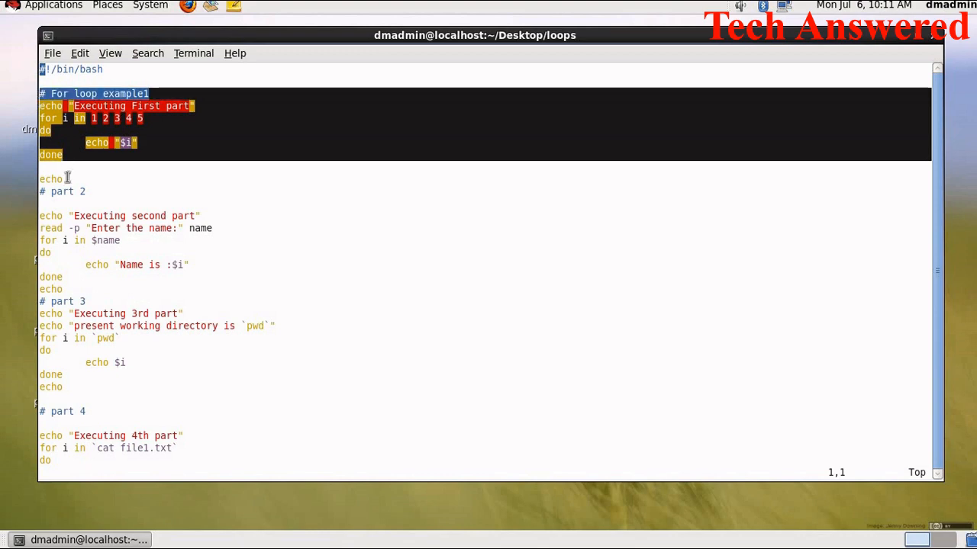
{"action": "left_click", "coordinate": [67, 178]}
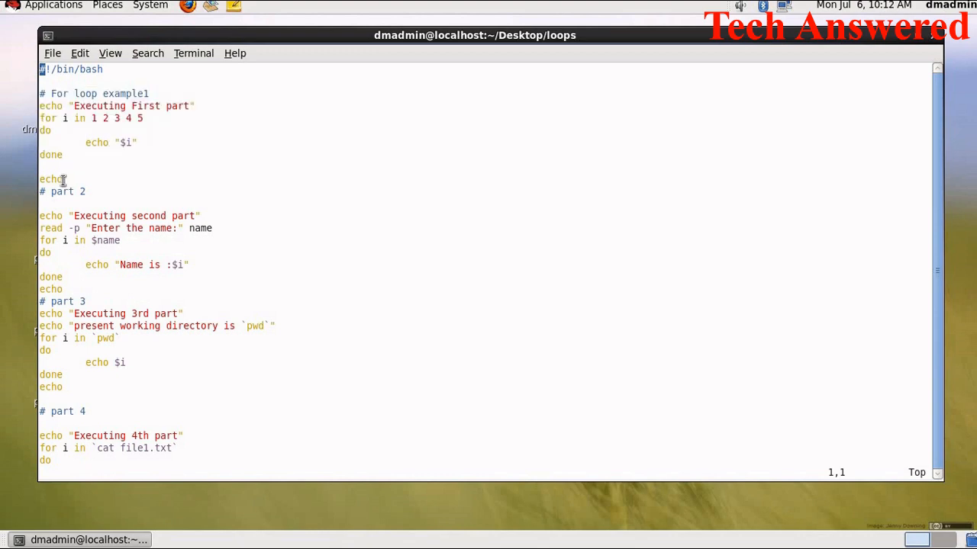
{"action": "mouse_move", "coordinate": [72, 207]}
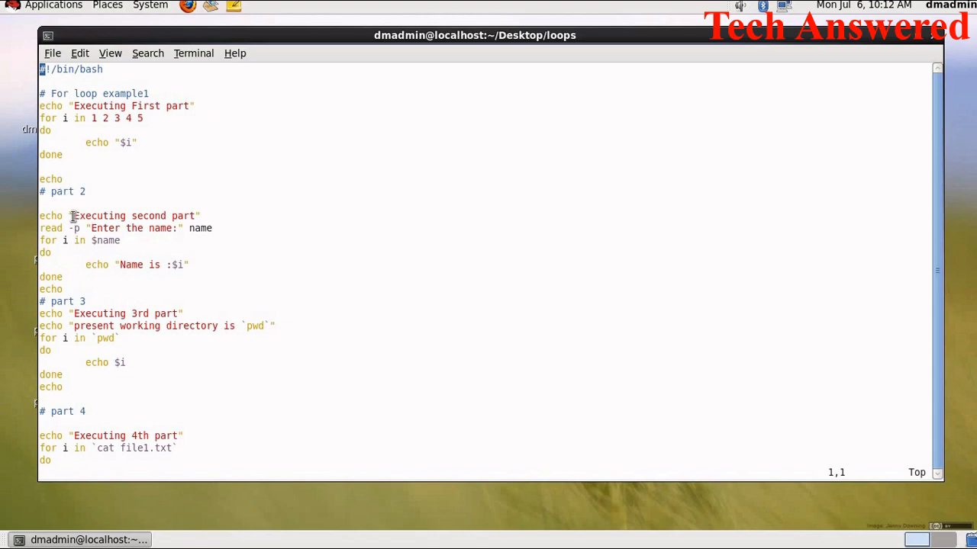
{"action": "double_click", "coordinate": [100, 216]}
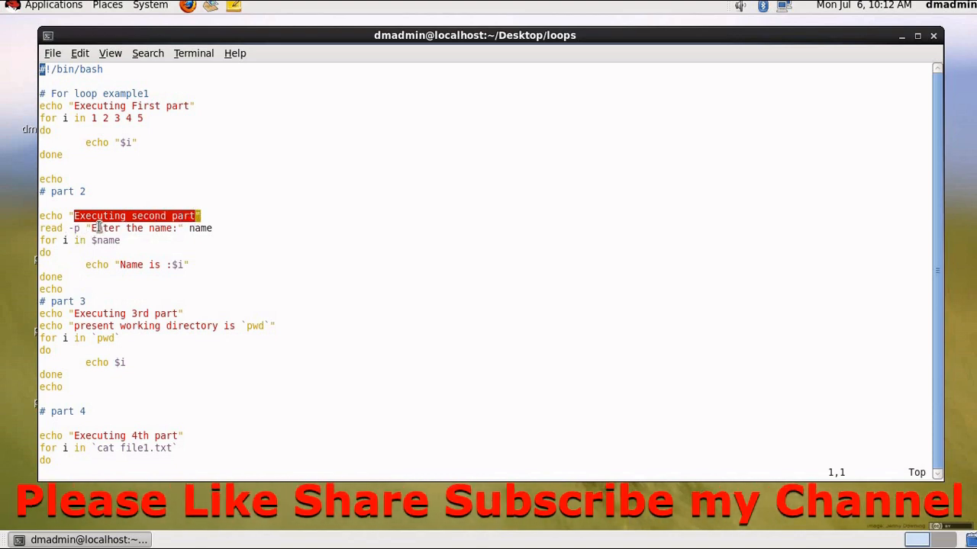
{"action": "double_click", "coordinate": [199, 229]}
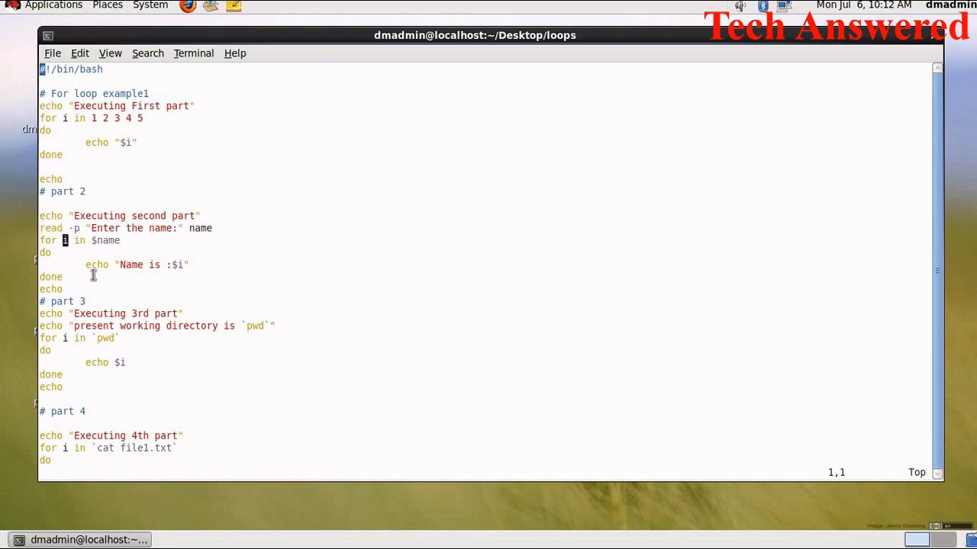
{"action": "mouse_move", "coordinate": [180, 265]}
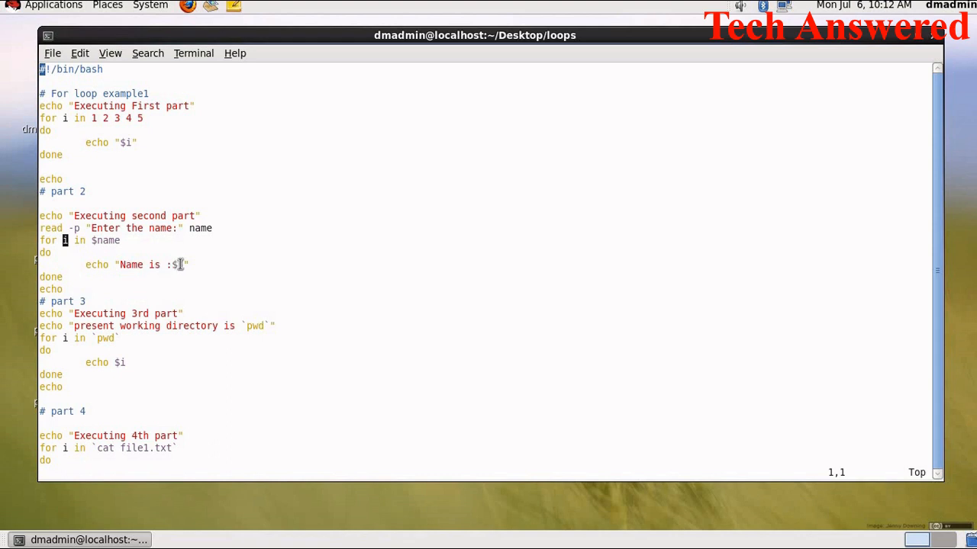
{"action": "double_click", "coordinate": [200, 229]}
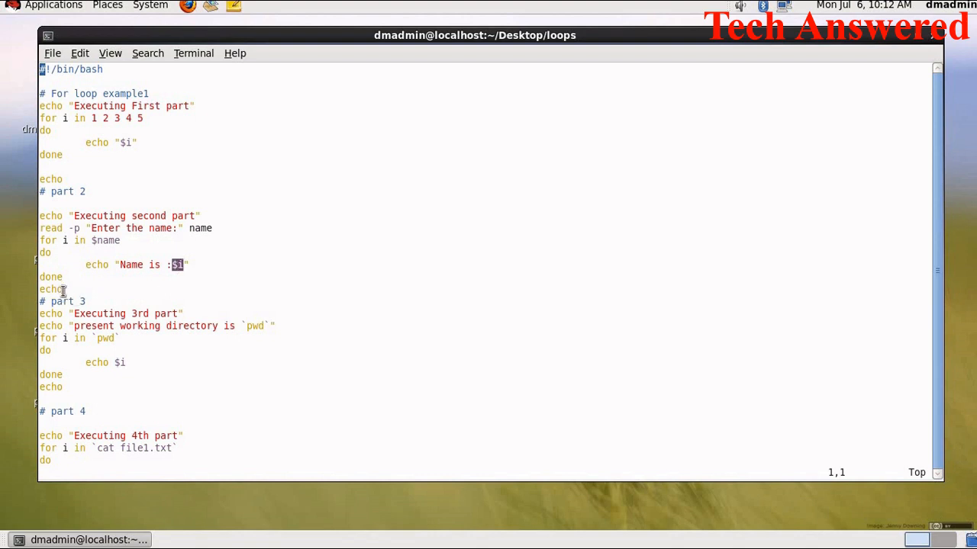
{"action": "double_click", "coordinate": [52, 290]}
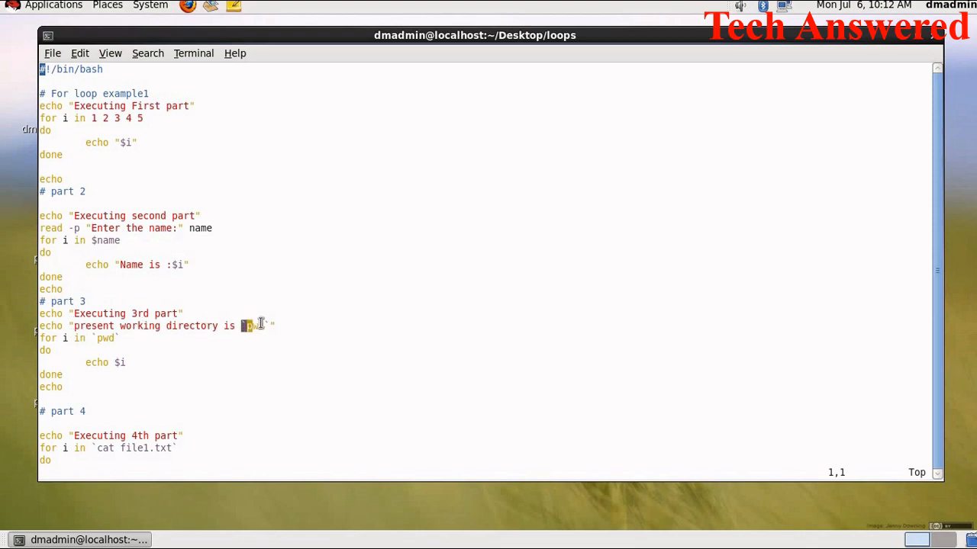
{"action": "double_click", "coordinate": [253, 327]}
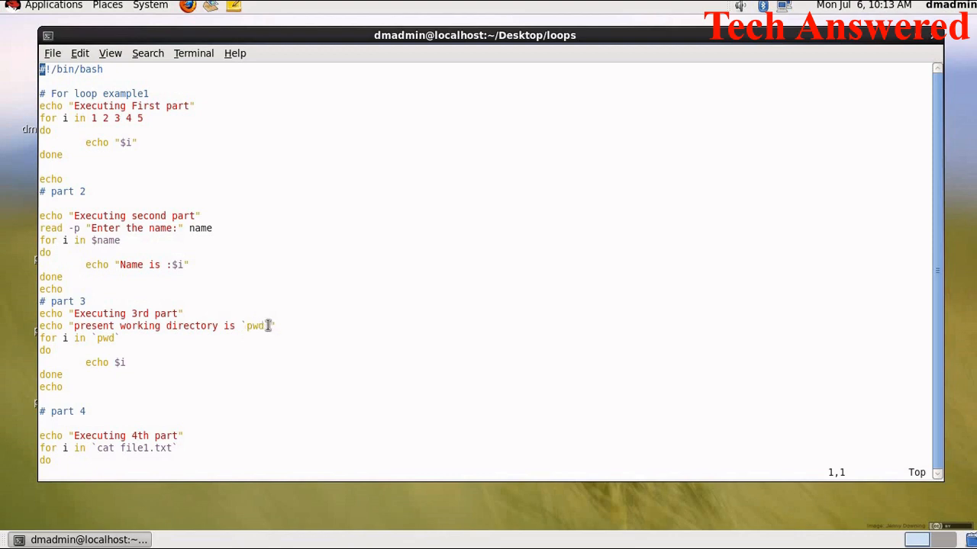
{"action": "double_click", "coordinate": [254, 327]}
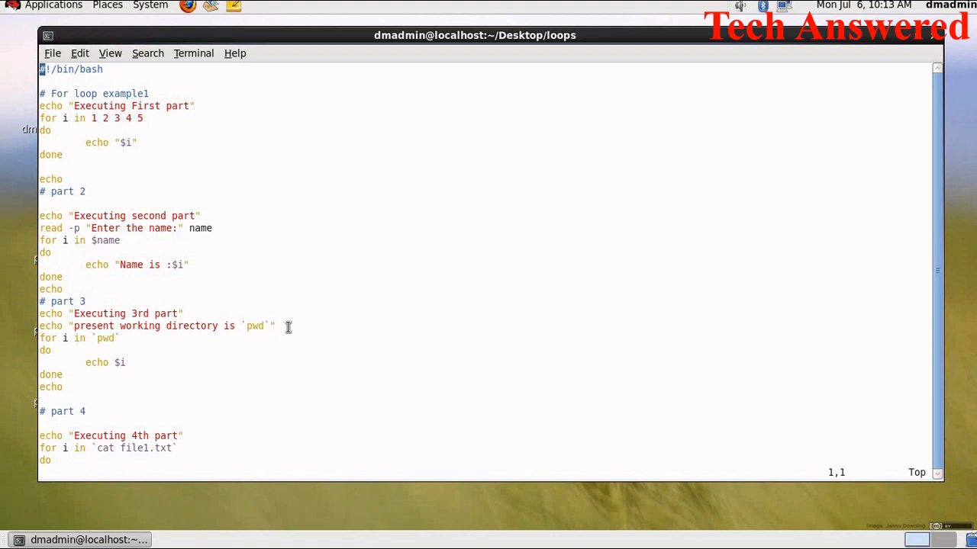
{"action": "mouse_move", "coordinate": [116, 342]}
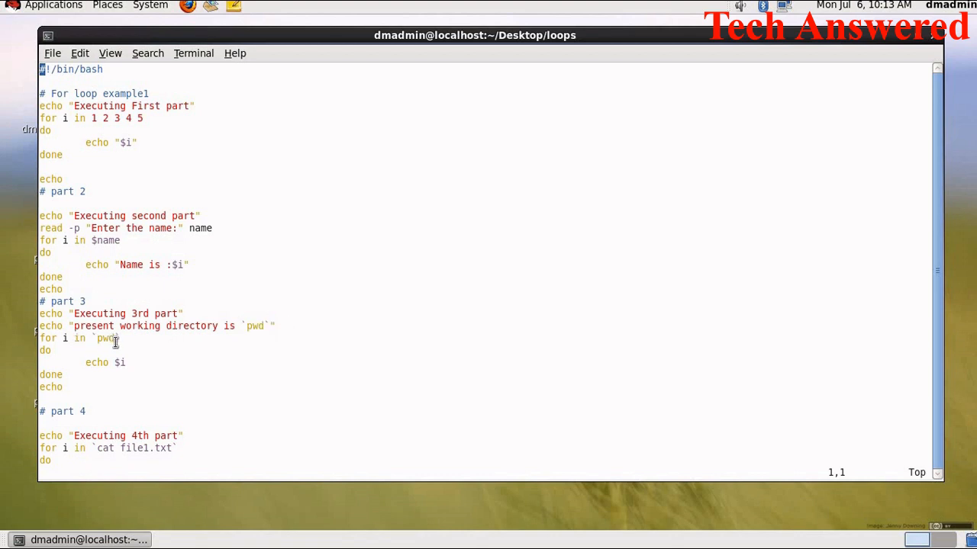
{"action": "mouse_move", "coordinate": [147, 314]}
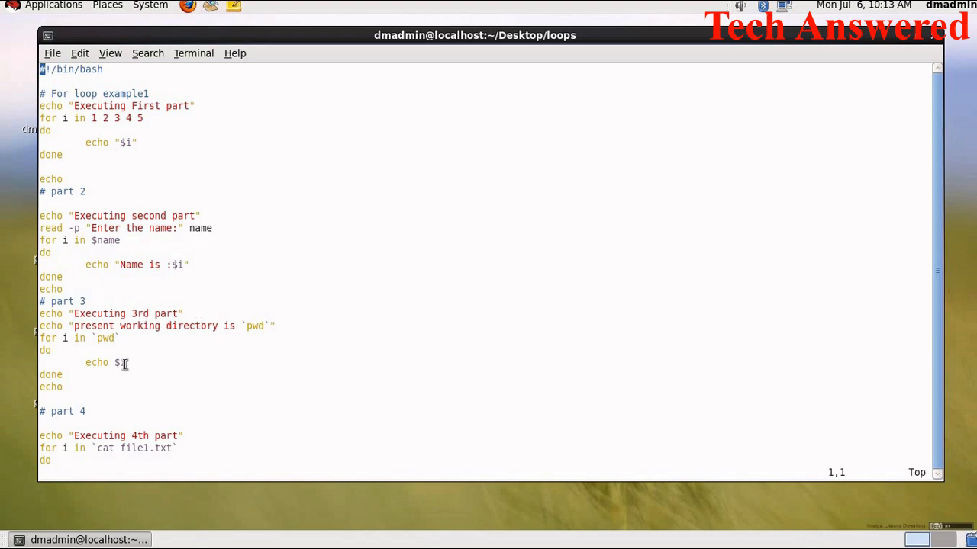
{"action": "double_click", "coordinate": [97, 364]}
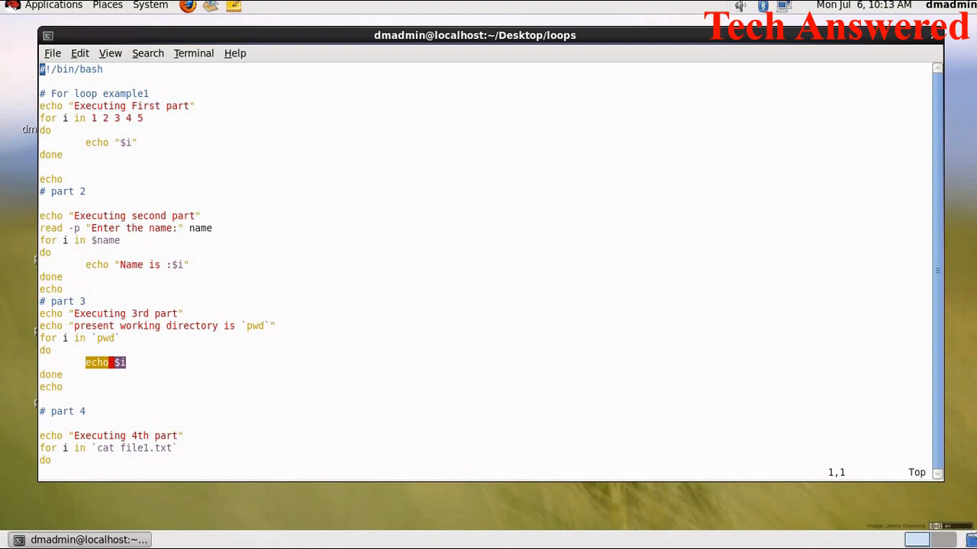
- Review part 4's loop: the file name list, the cat file1.txt command, $i and the trailing blank echo
{"action": "scroll", "scroll_direction": "down", "scroll_amount": 3}
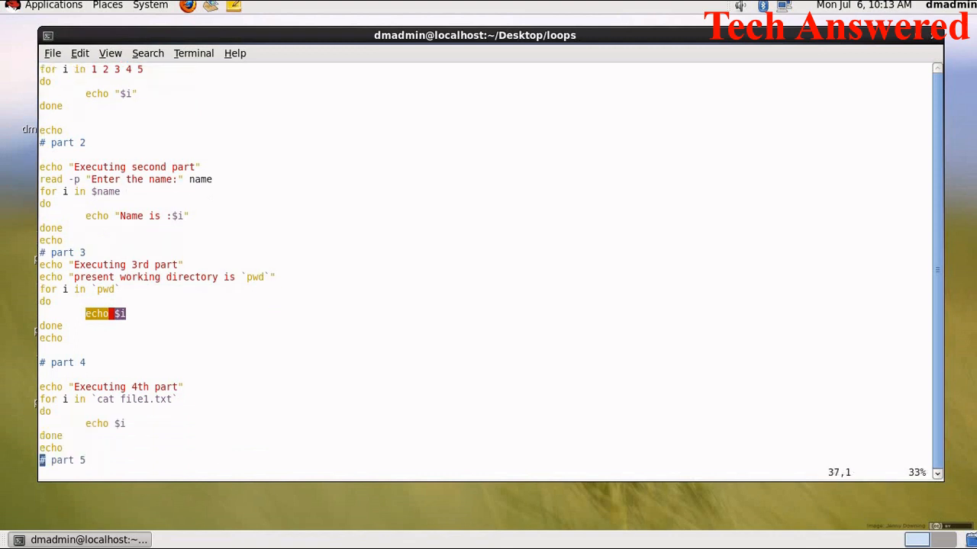
{"action": "scroll", "scroll_direction": "down", "scroll_amount": 3}
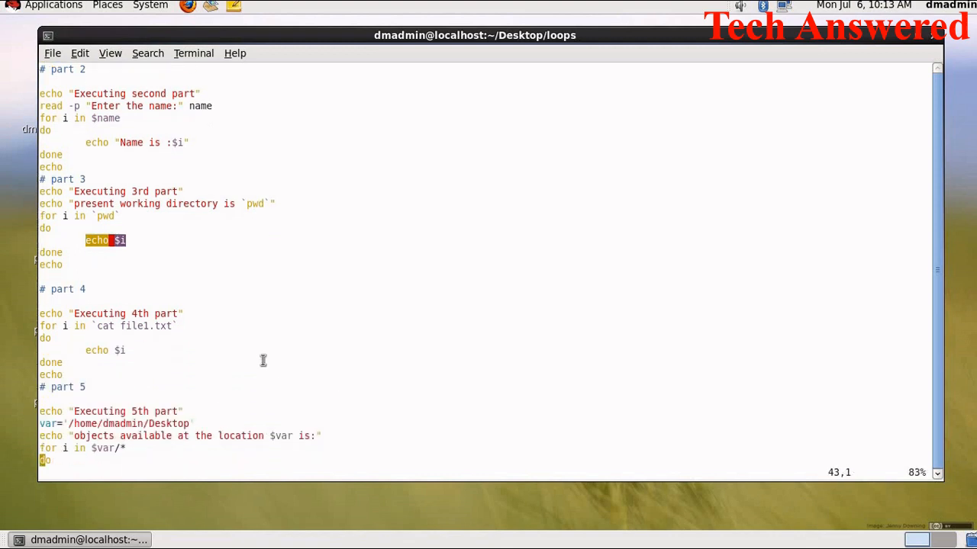
{"action": "double_click", "coordinate": [131, 327]}
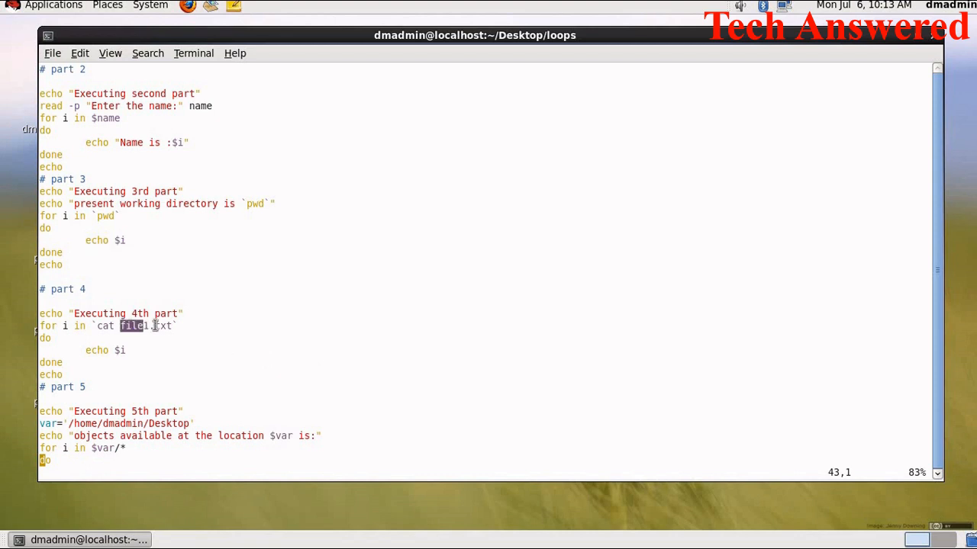
{"action": "double_click", "coordinate": [145, 327]}
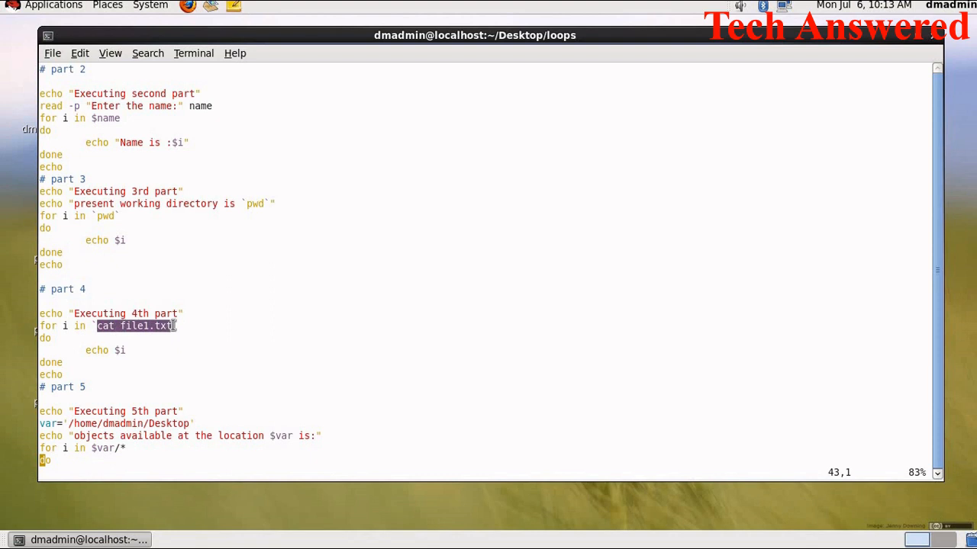
{"action": "mouse_move", "coordinate": [171, 327]}
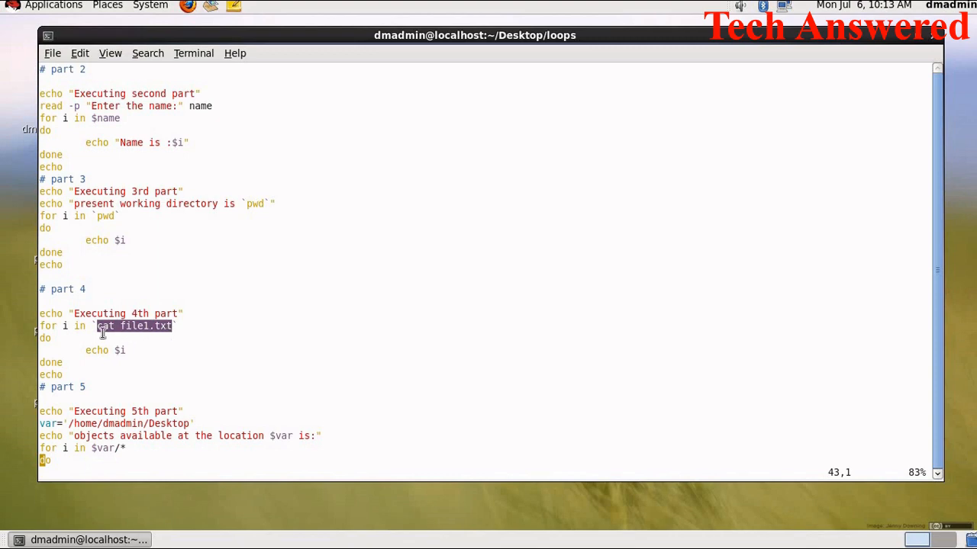
{"action": "left_click", "coordinate": [177, 327]}
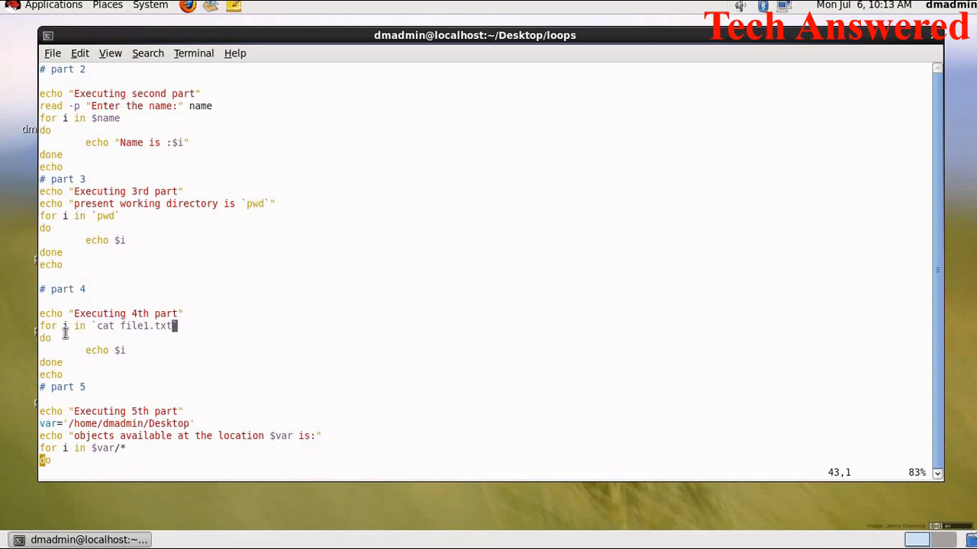
{"action": "mouse_move", "coordinate": [116, 354]}
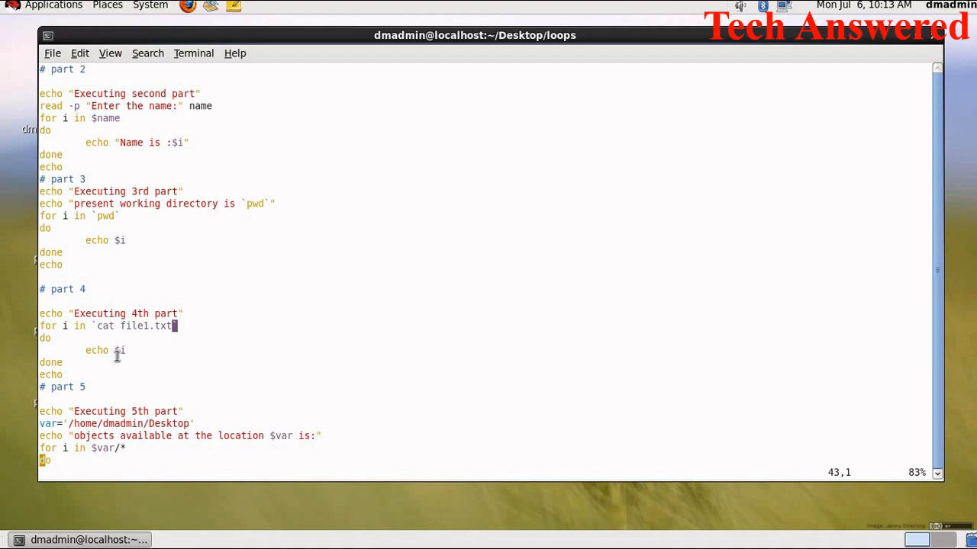
{"action": "double_click", "coordinate": [130, 327]}
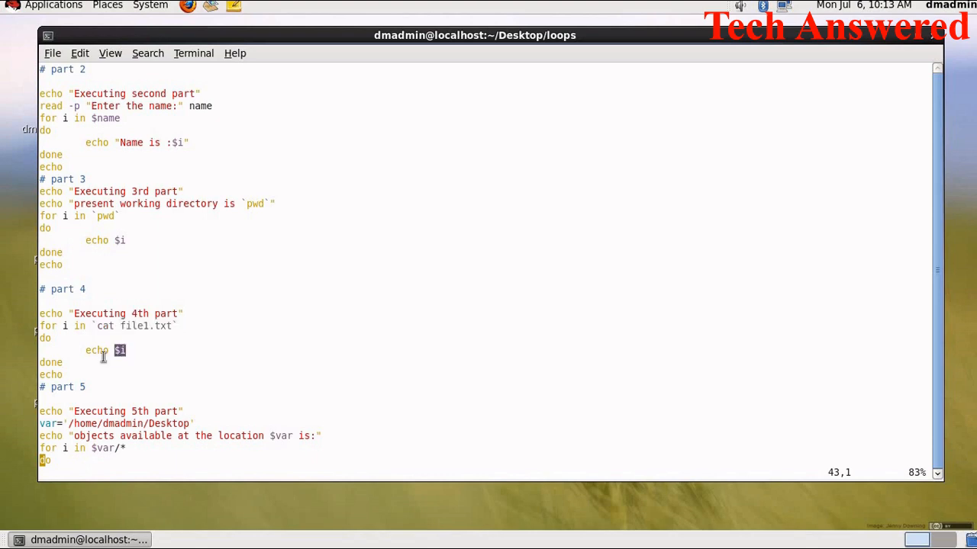
{"action": "mouse_move", "coordinate": [68, 375]}
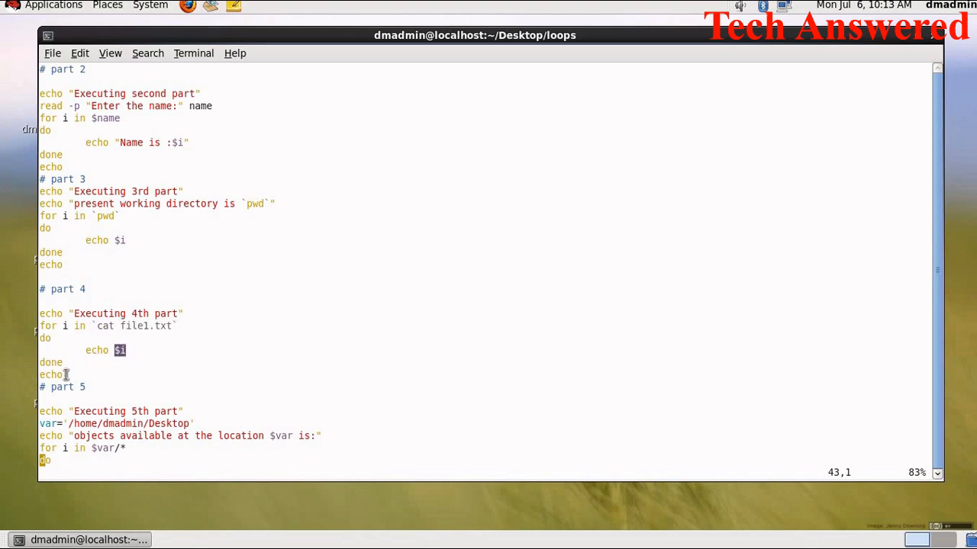
{"action": "double_click", "coordinate": [52, 376]}
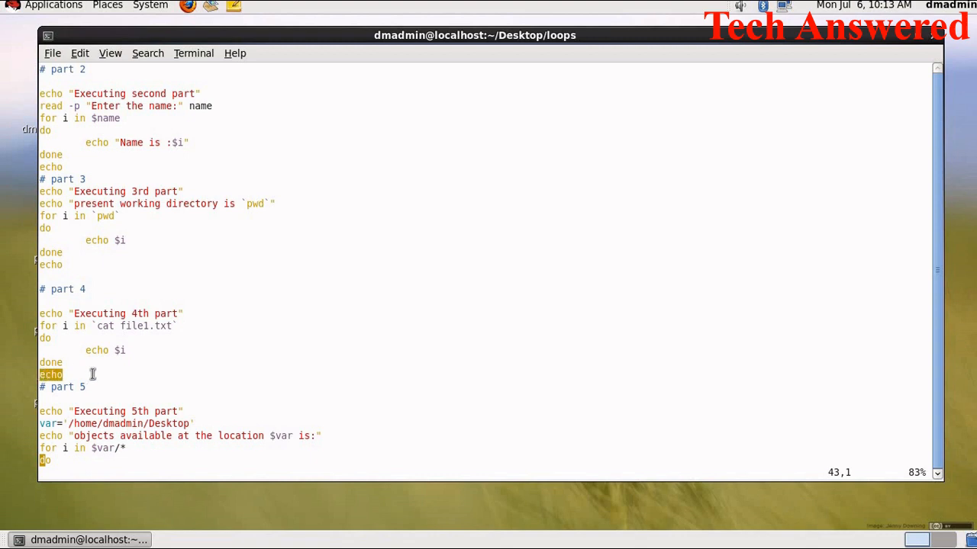
- Review part 5: the Desktop path assigned to var and its loop variable
{"action": "scroll", "scroll_direction": "down", "scroll_amount": 3}
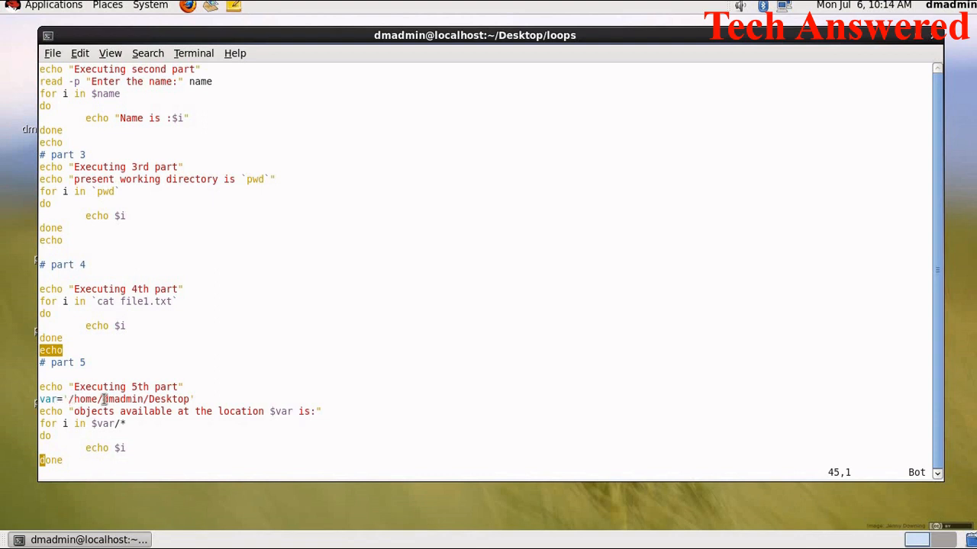
{"action": "mouse_move", "coordinate": [134, 412]}
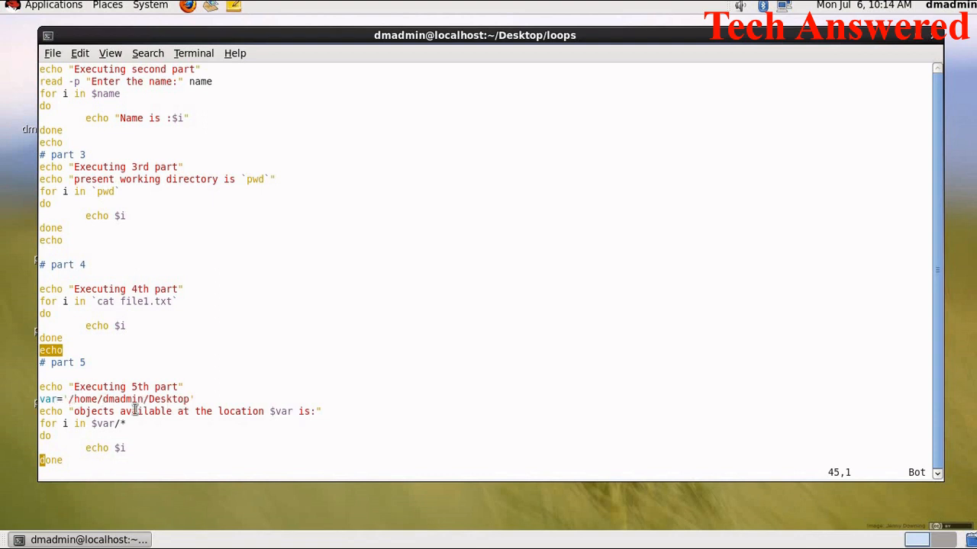
{"action": "mouse_move", "coordinate": [174, 412]}
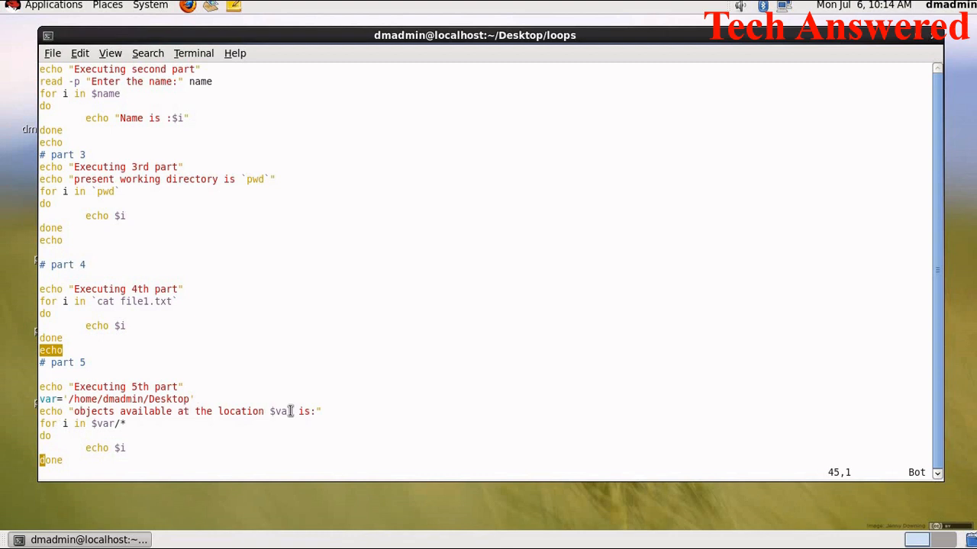
{"action": "mouse_move", "coordinate": [87, 427]}
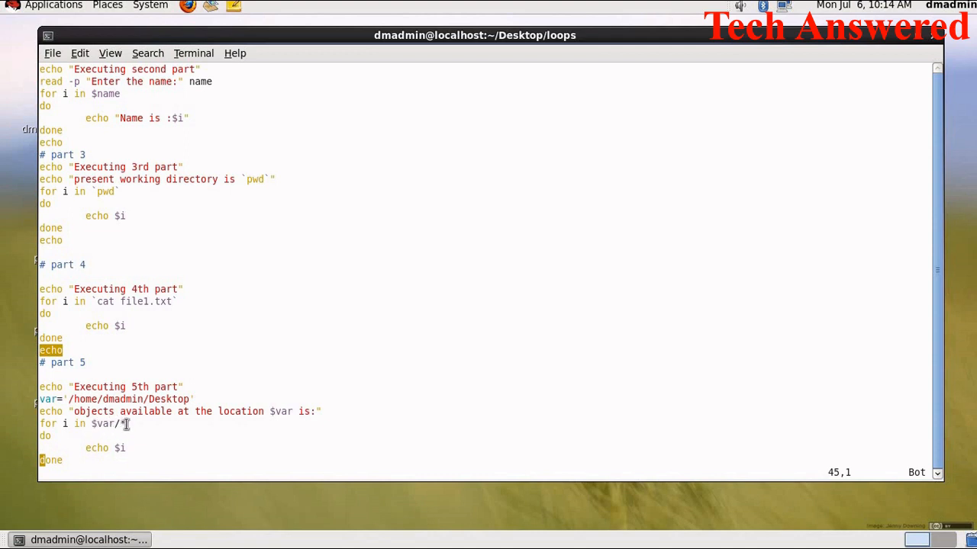
{"action": "double_click", "coordinate": [107, 424]}
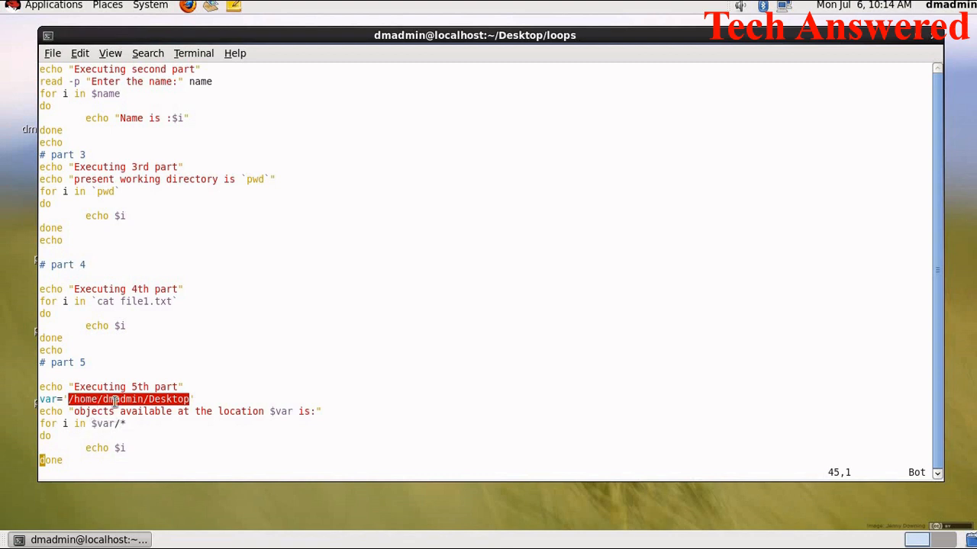
{"action": "mouse_move", "coordinate": [189, 400]}
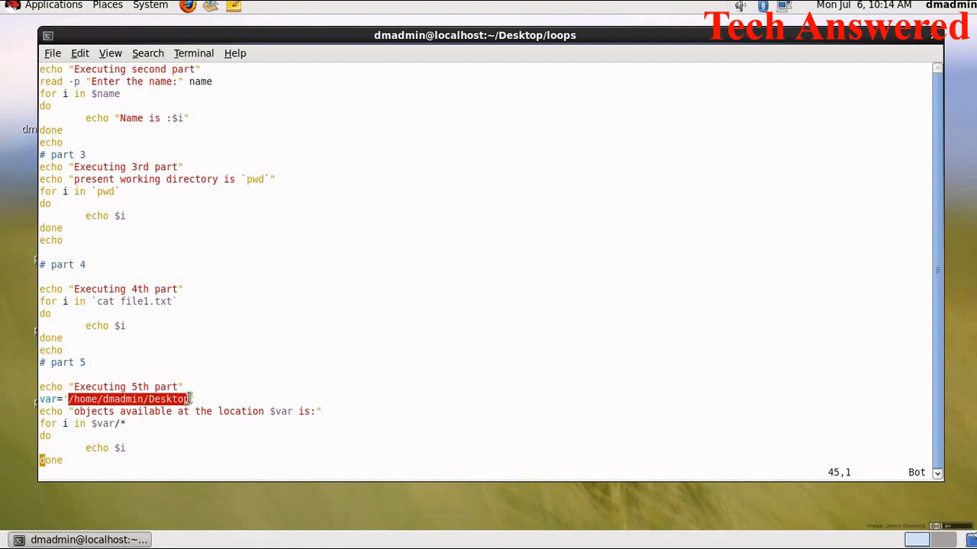
{"action": "mouse_move", "coordinate": [73, 427]}
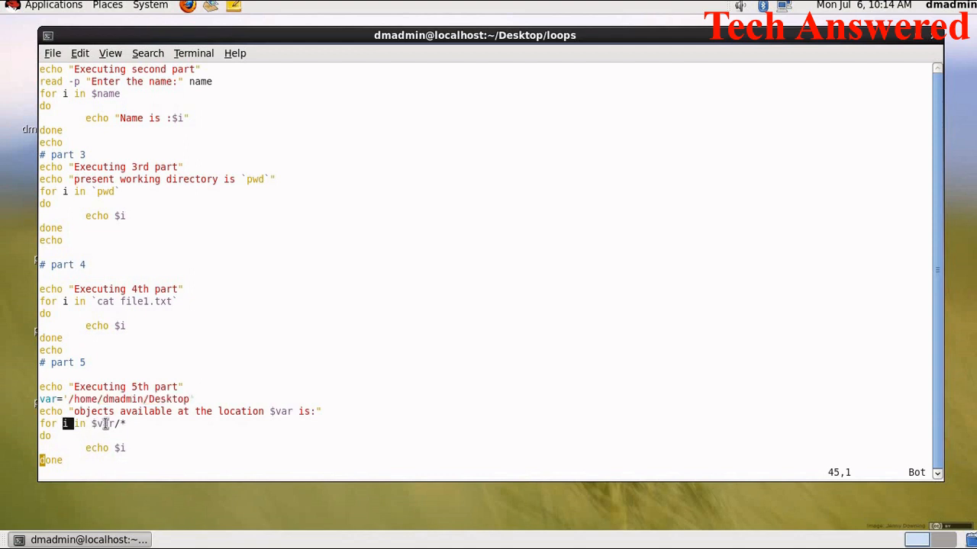
{"action": "double_click", "coordinate": [101, 425]}
{"action": "type", "text": "s"}
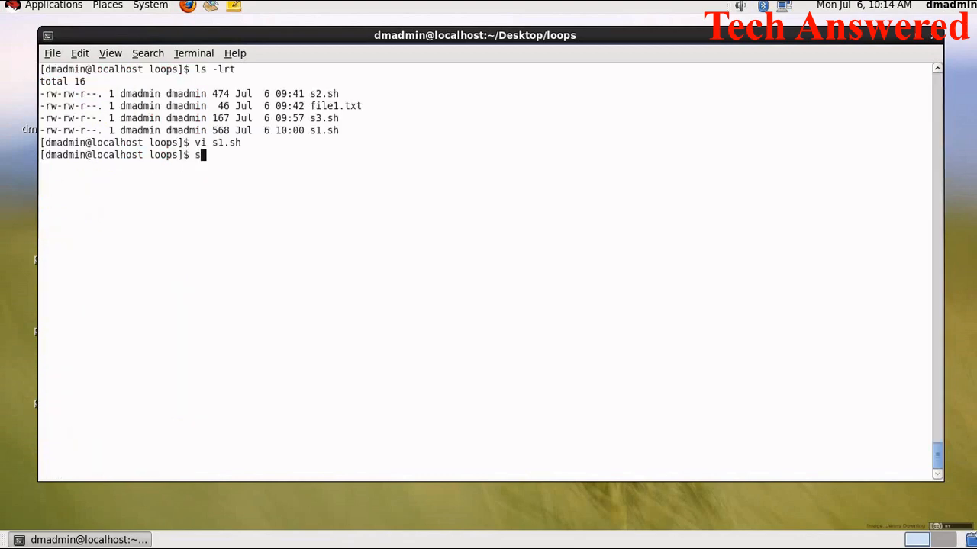
- Run the script with sh s1.sh
{"action": "type", "text": "h s1.s"}
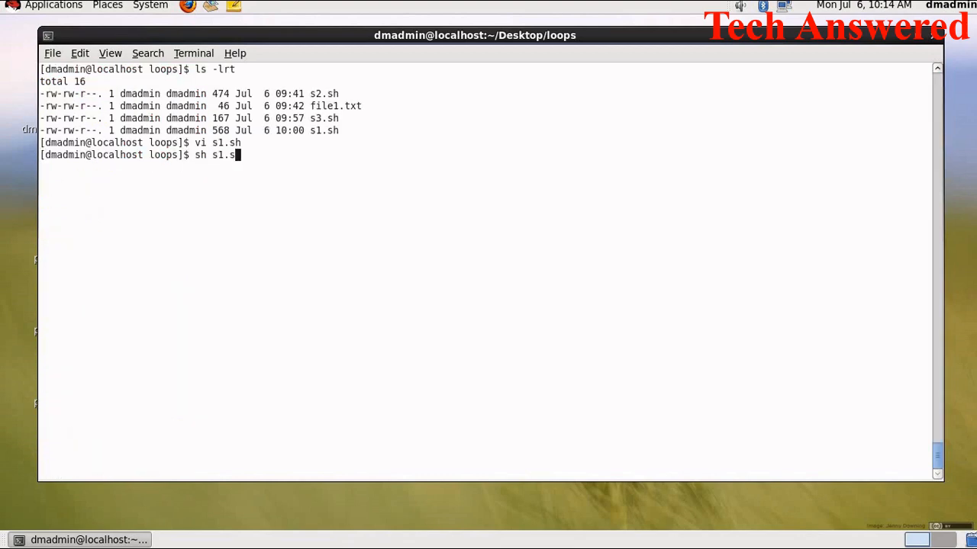
{"action": "type", "text": "h"}
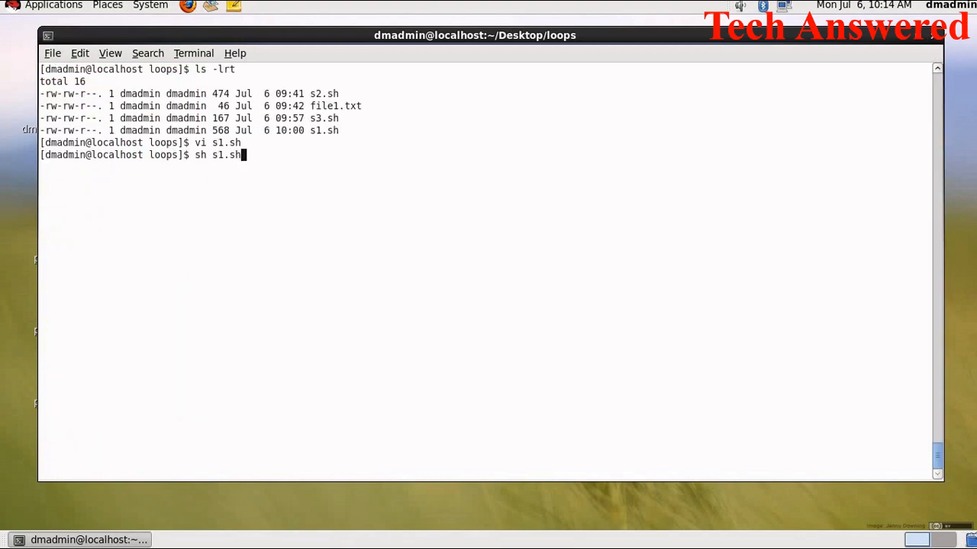
{"action": "key", "text": "Return"}
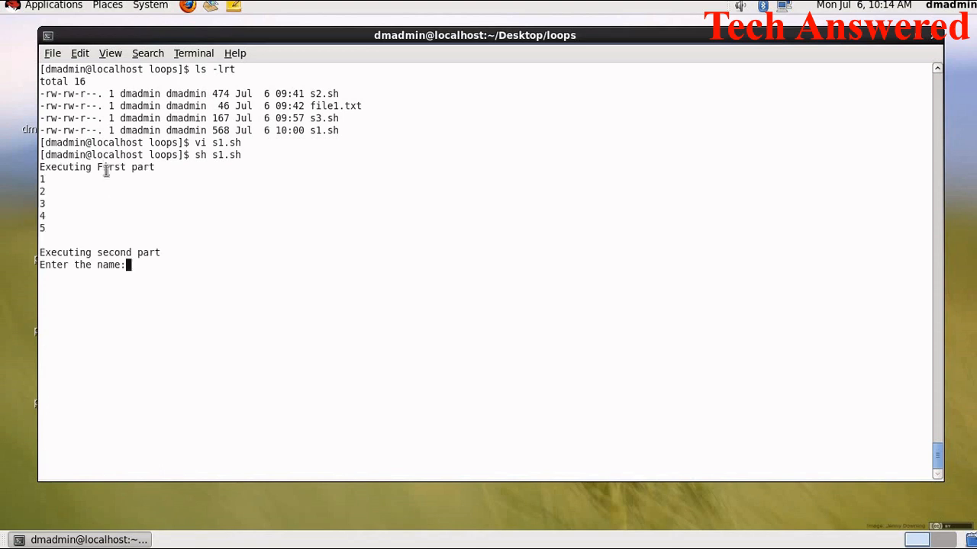
{"action": "mouse_move", "coordinate": [64, 184]}
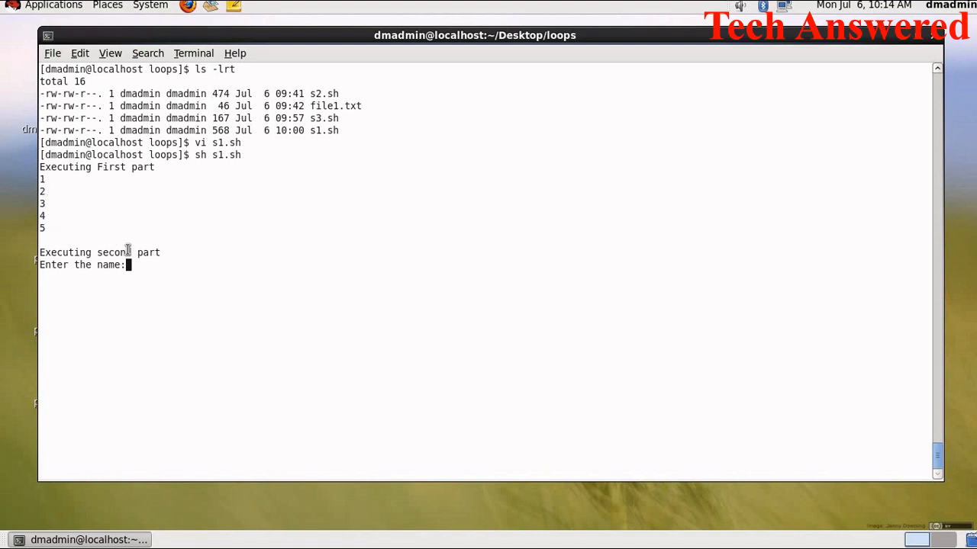
{"action": "mouse_move", "coordinate": [170, 236]}
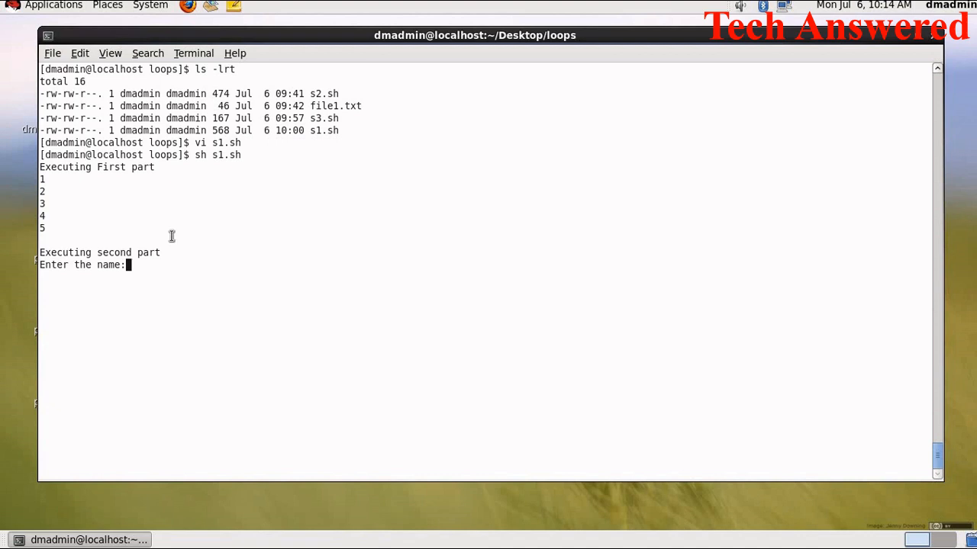
- Answer the name prompt with Prashant Rahul Aman Akash so all five parts print
{"action": "type", "text": "Prashant"}
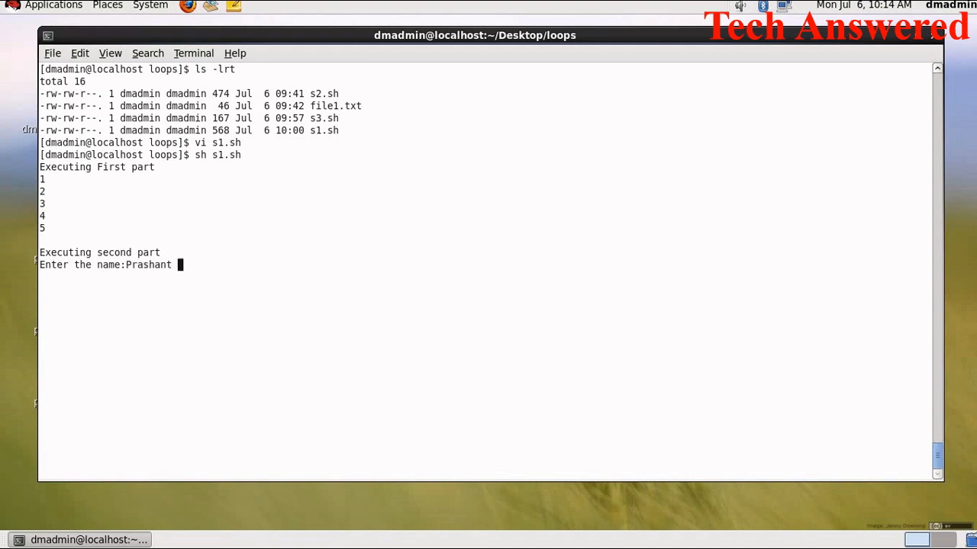
{"action": "type", "text": "Rahul"}
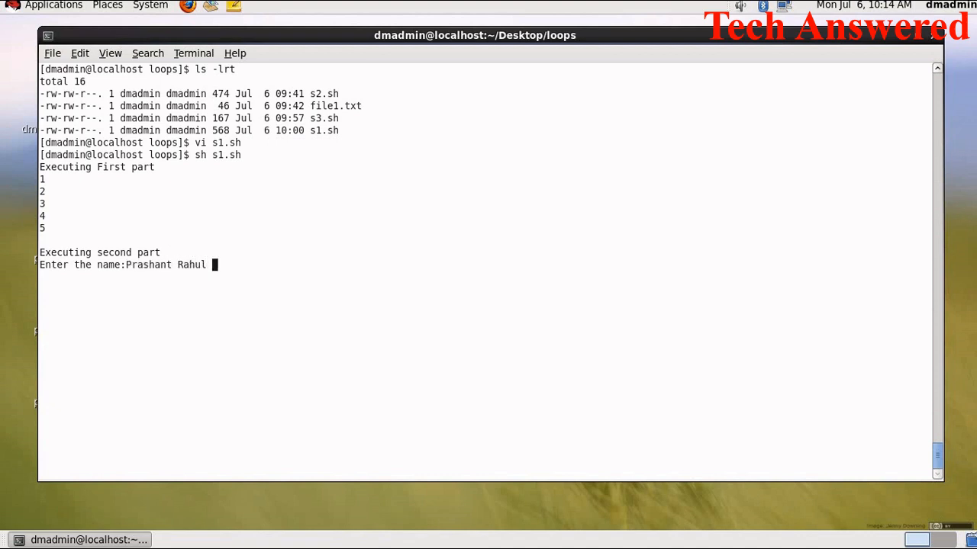
{"action": "type", "text": "Aman"}
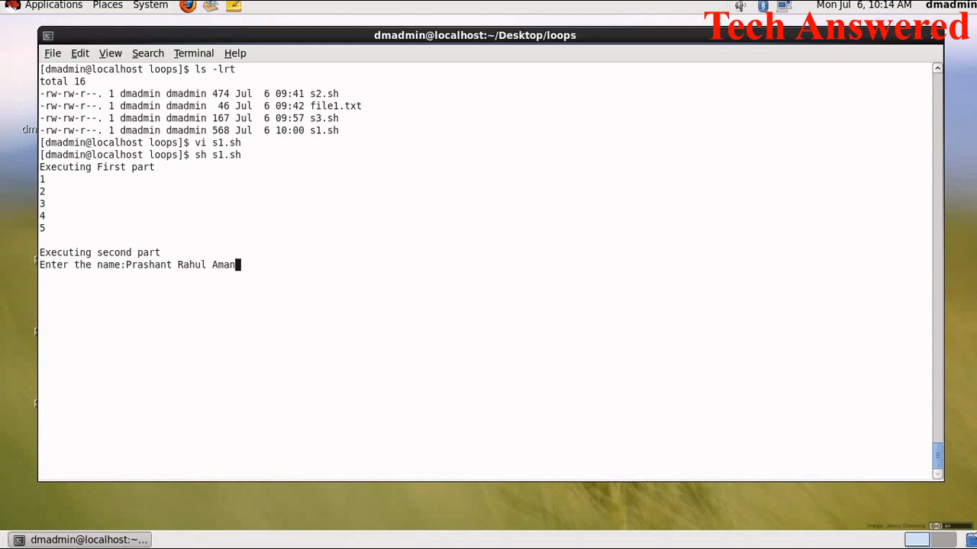
{"action": "type", "text": "Akash"}
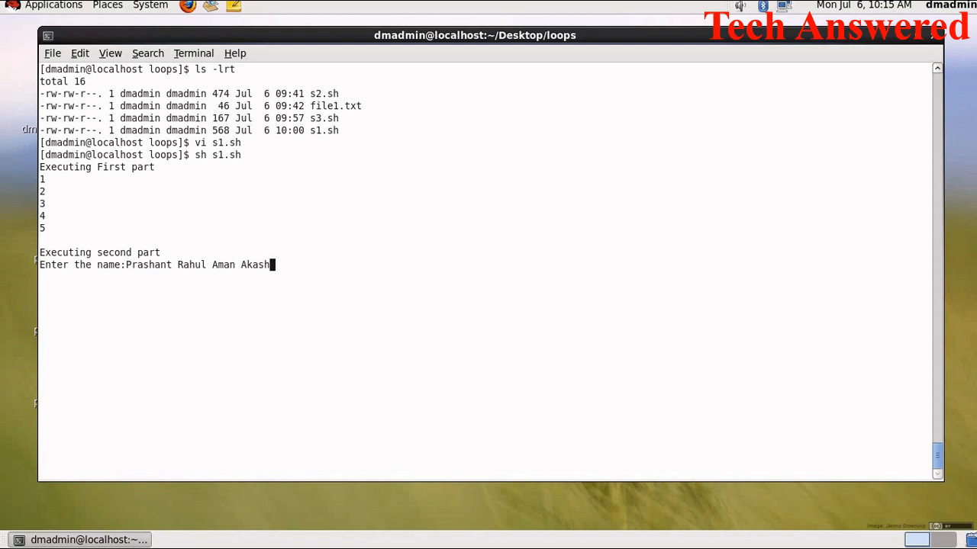
{"action": "mouse_move", "coordinate": [64, 251]}
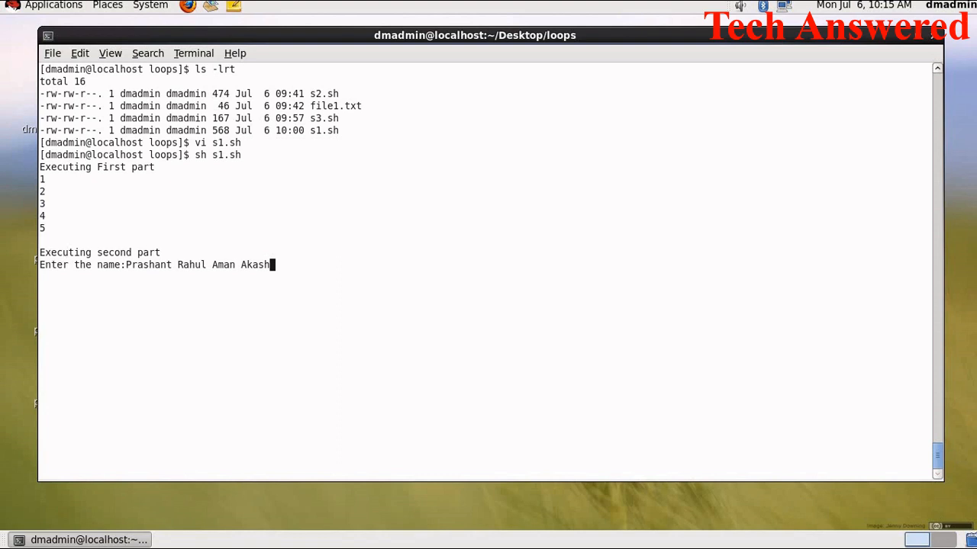
{"action": "key", "text": "Return"}
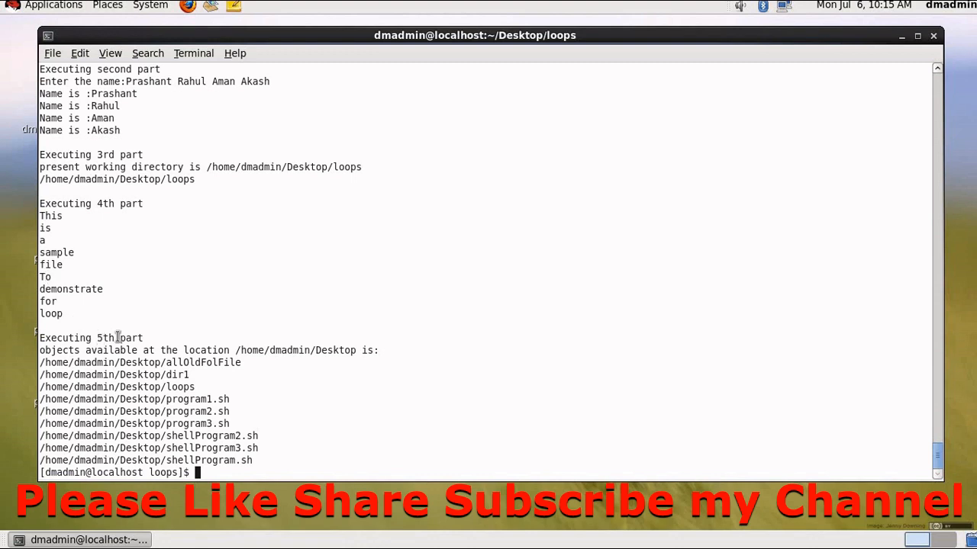
{"action": "double_click", "coordinate": [251, 349]}
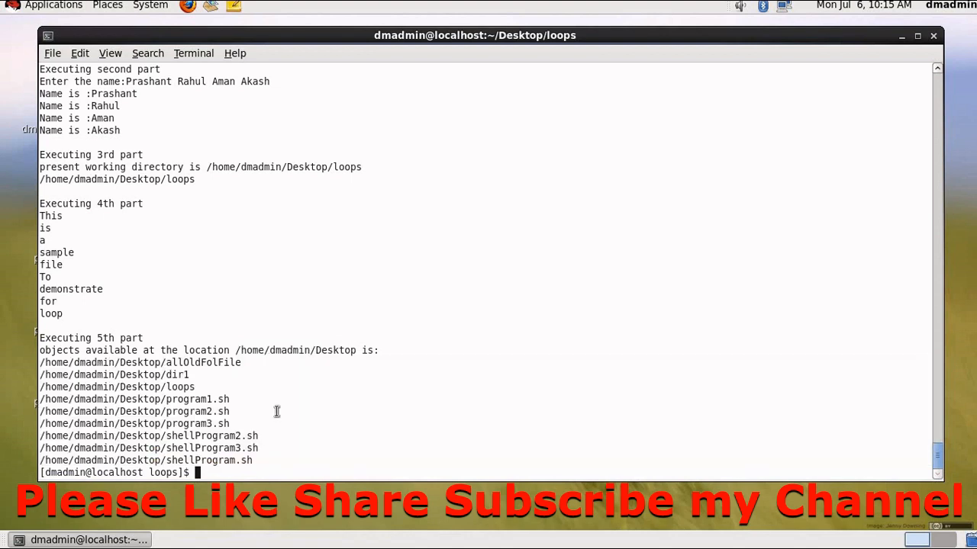
{"action": "type", "text": "vi s"}
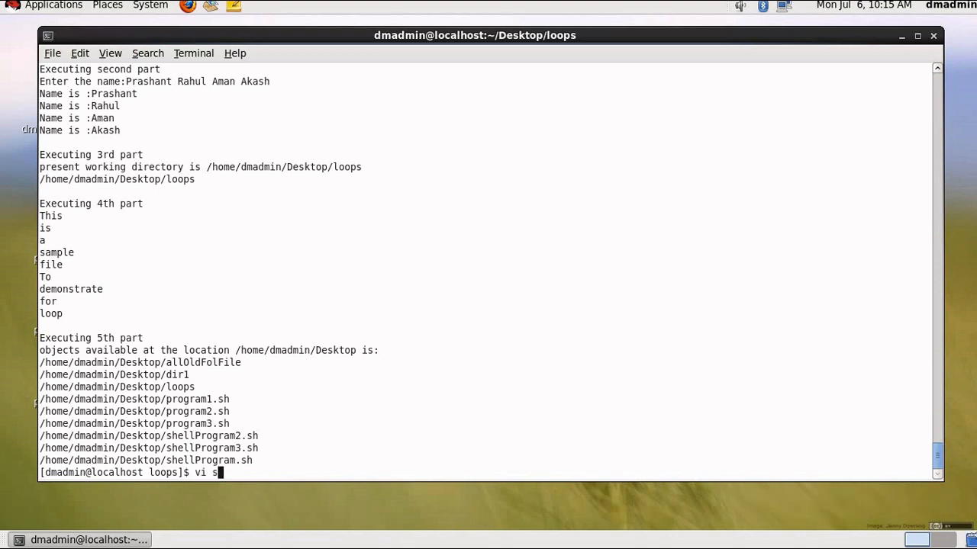
{"action": "type", "text": "1."}
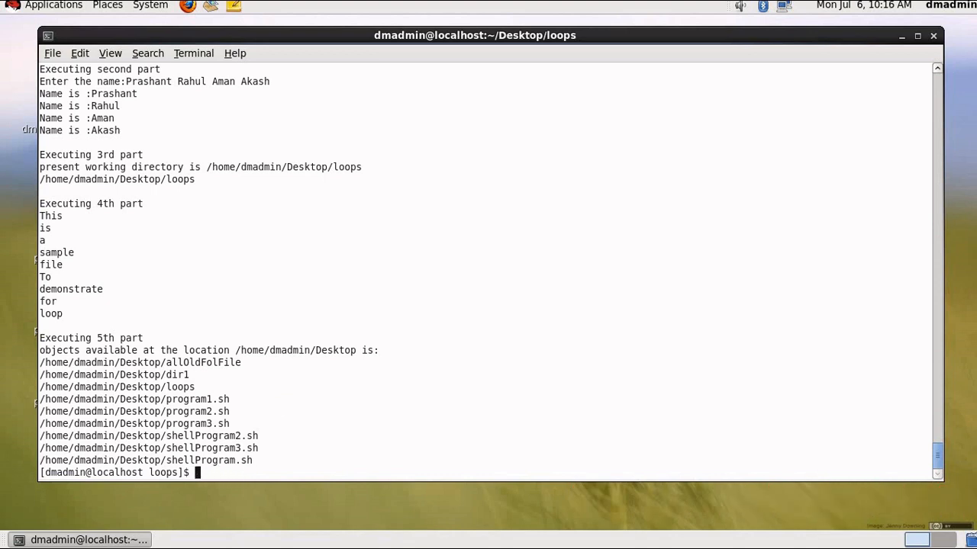
- Print the source of s1.sh with cat
{"action": "type", "text": "cat v"}
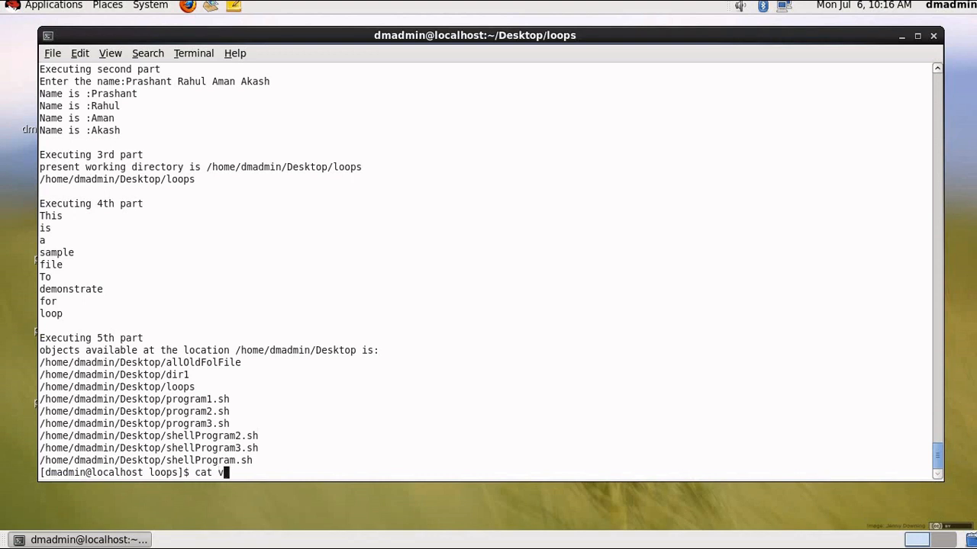
{"action": "type", "text": "s1.sh"}
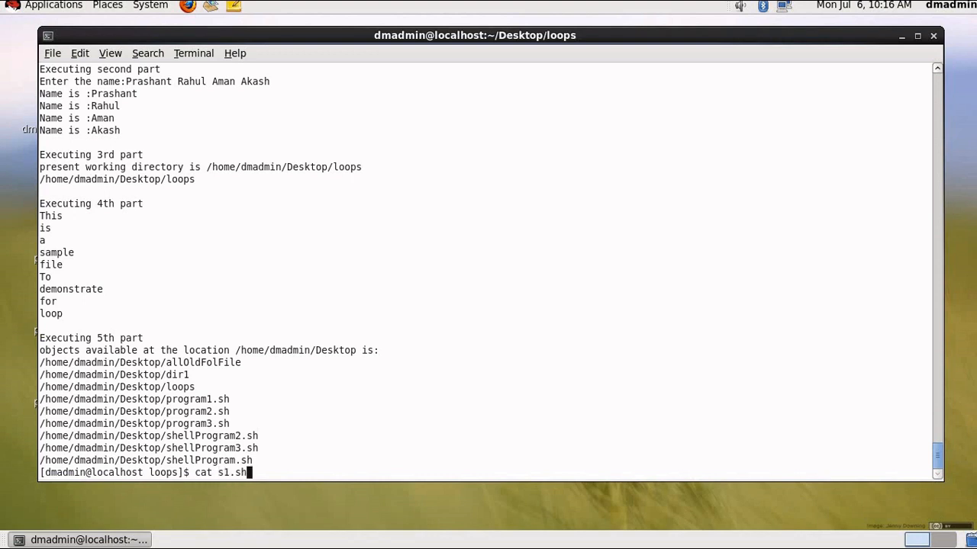
{"action": "key", "text": "Return"}
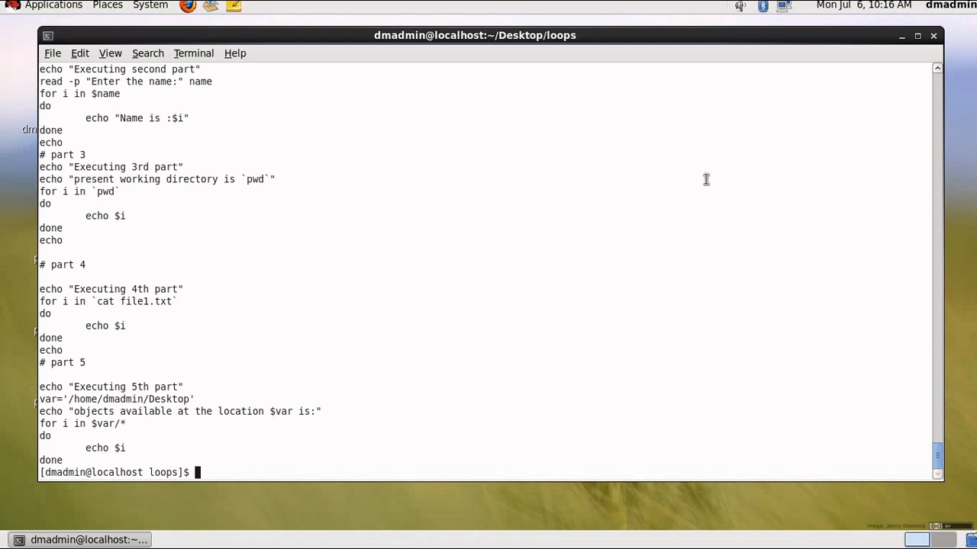
- Discard the recalled cat command and list the loops folder files
{"action": "type", "text": "cat s1.sh"}
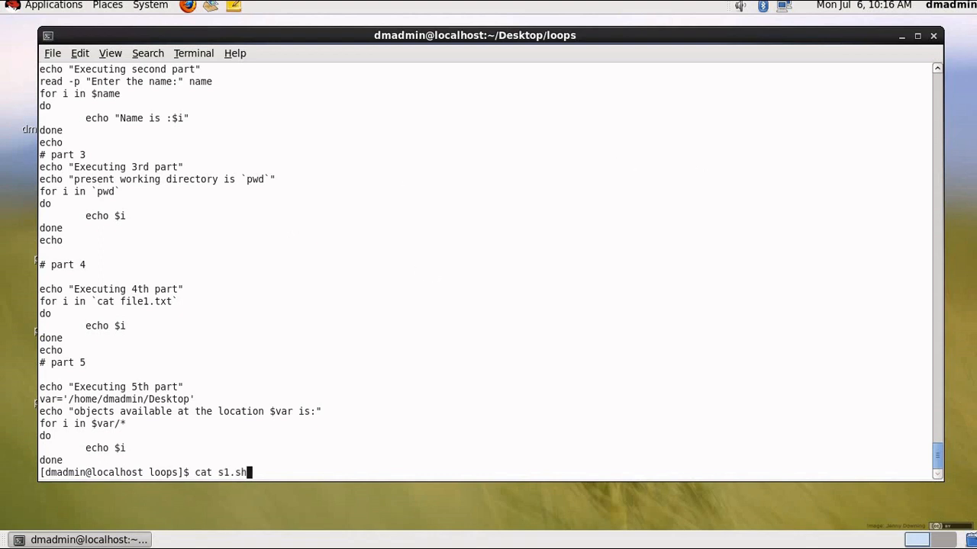
{"action": "key", "text": "Return"}
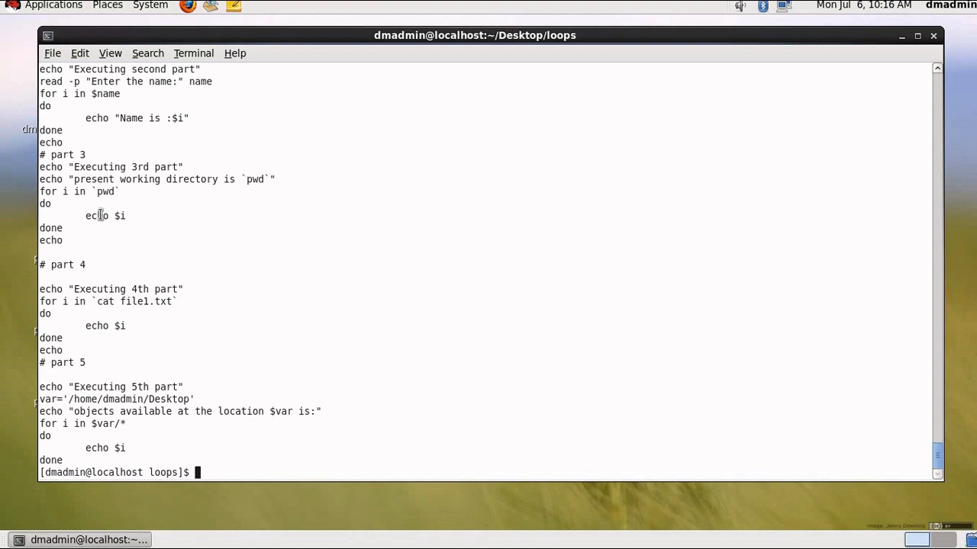
{"action": "mouse_move", "coordinate": [99, 302]}
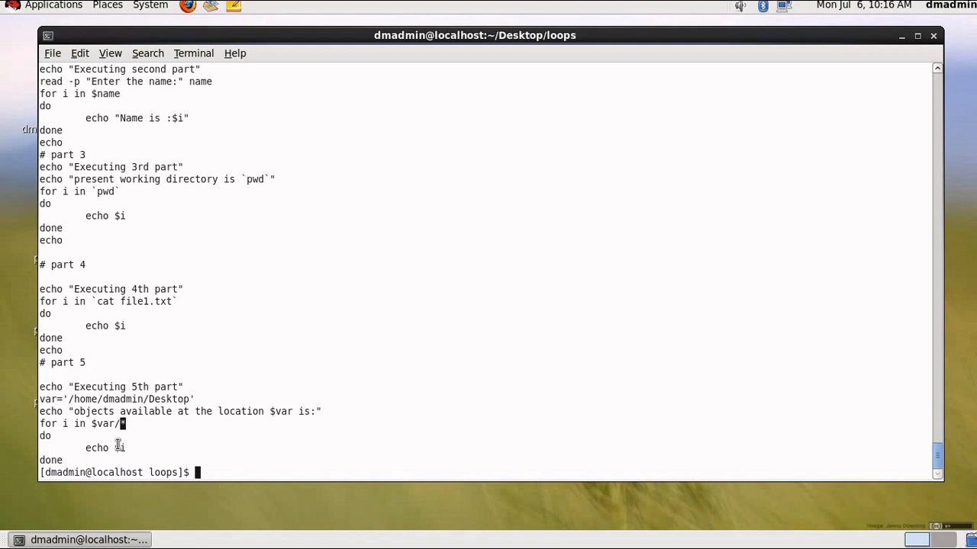
{"action": "double_click", "coordinate": [129, 400]}
{"action": "type", "text": "ls -lrt"}
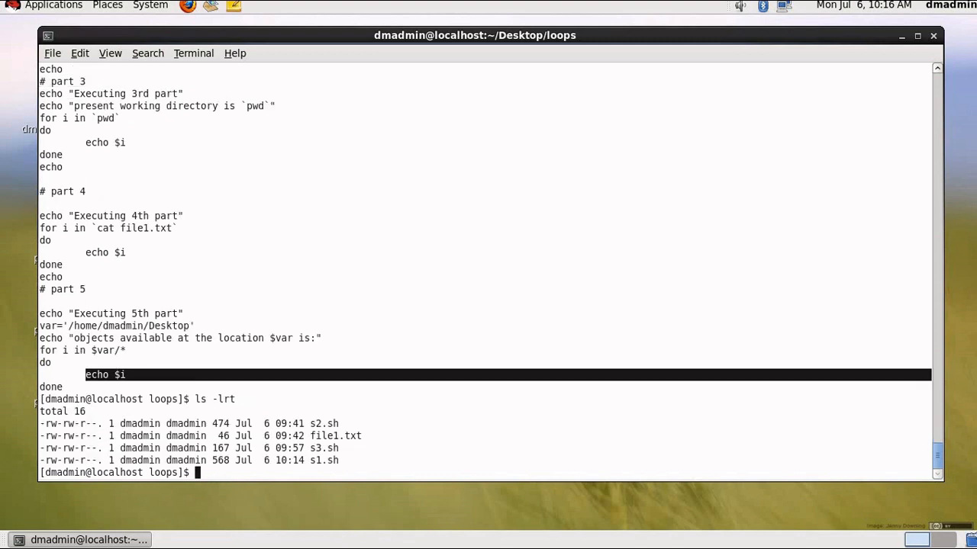
- View the two lines of file1.txt with less, then quit the pager
{"action": "type", "text": "less fi"}
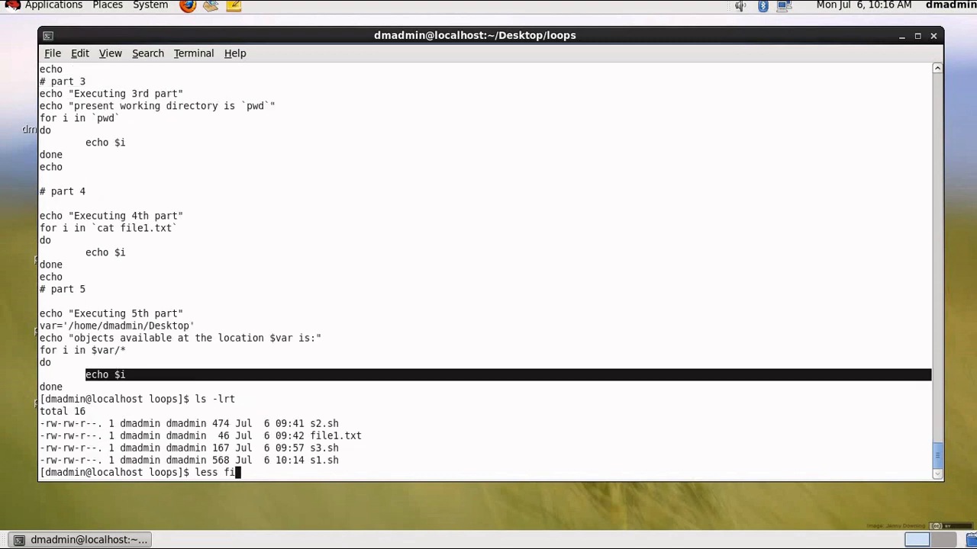
{"action": "type", "text": "le1"}
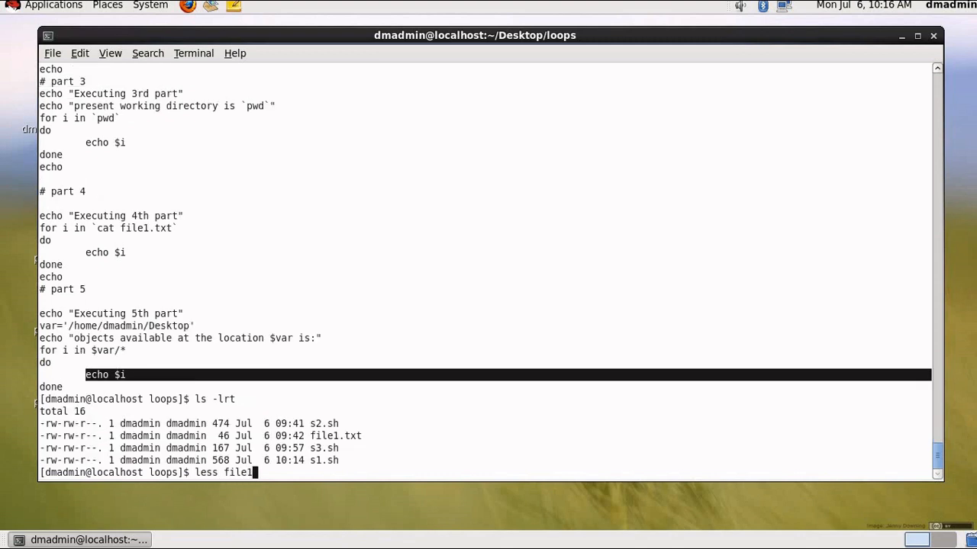
{"action": "key", "text": "Return"}
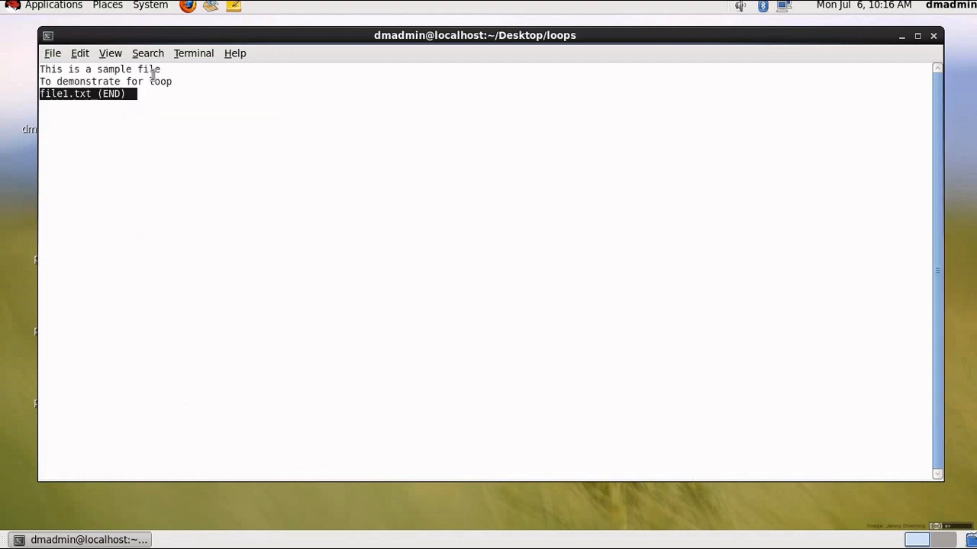
{"action": "key", "text": "q"}
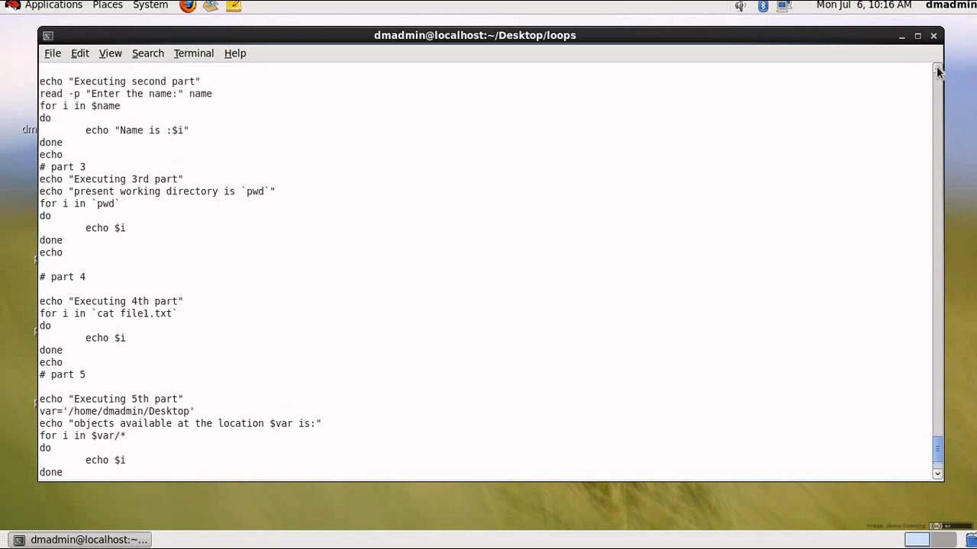
- Scroll back through the output and mark the 4th part's printed lines
{"action": "scroll", "scroll_direction": "up", "scroll_amount": 3}
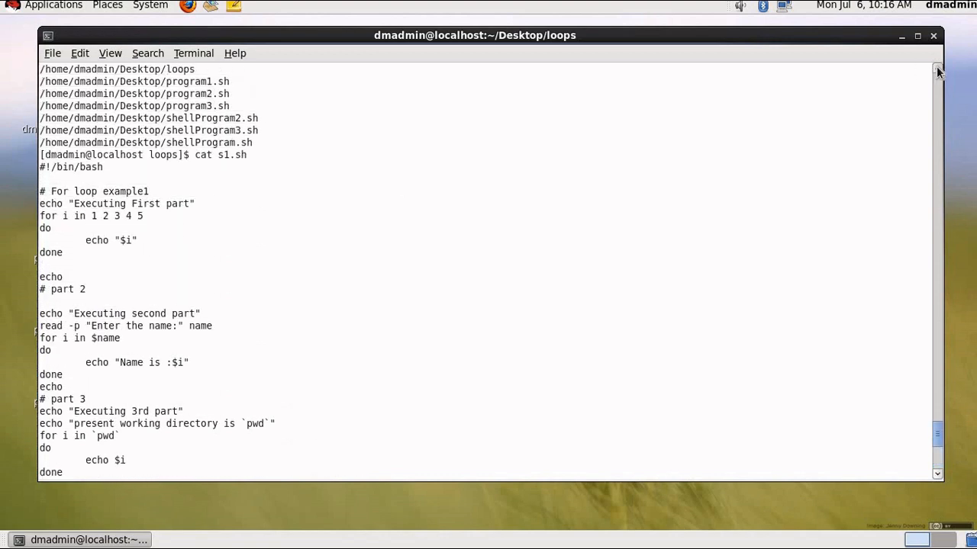
{"action": "scroll", "scroll_direction": "down", "scroll_amount": 3}
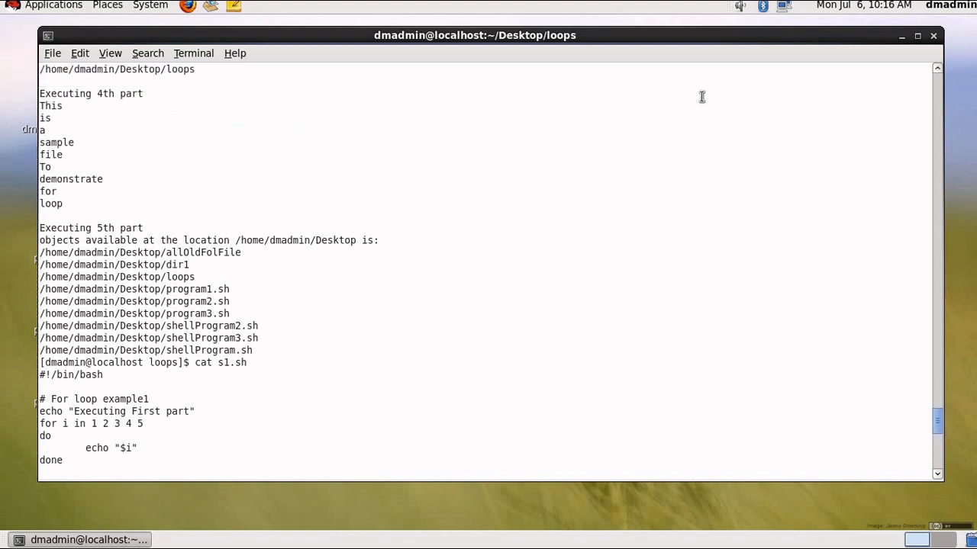
{"action": "left_click_drag", "start_coordinate": [45, 167], "coordinate": [64, 205]}
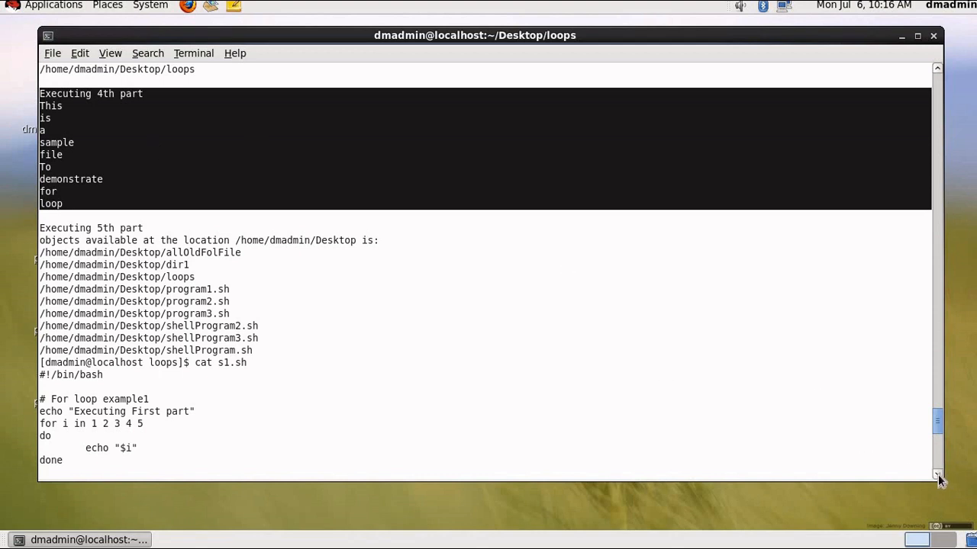
{"action": "scroll", "scroll_direction": "down", "scroll_amount": 3}
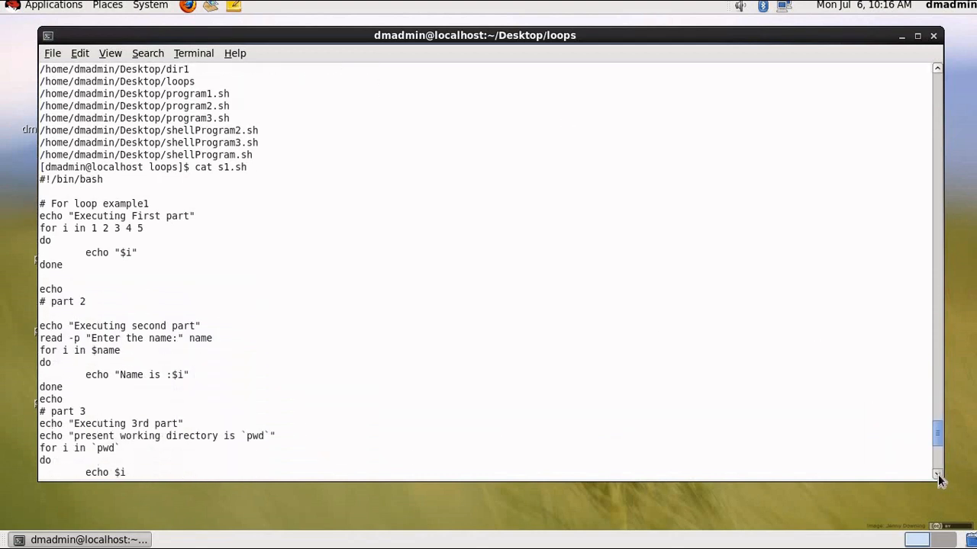
{"action": "scroll", "scroll_direction": "down", "scroll_amount": 3}
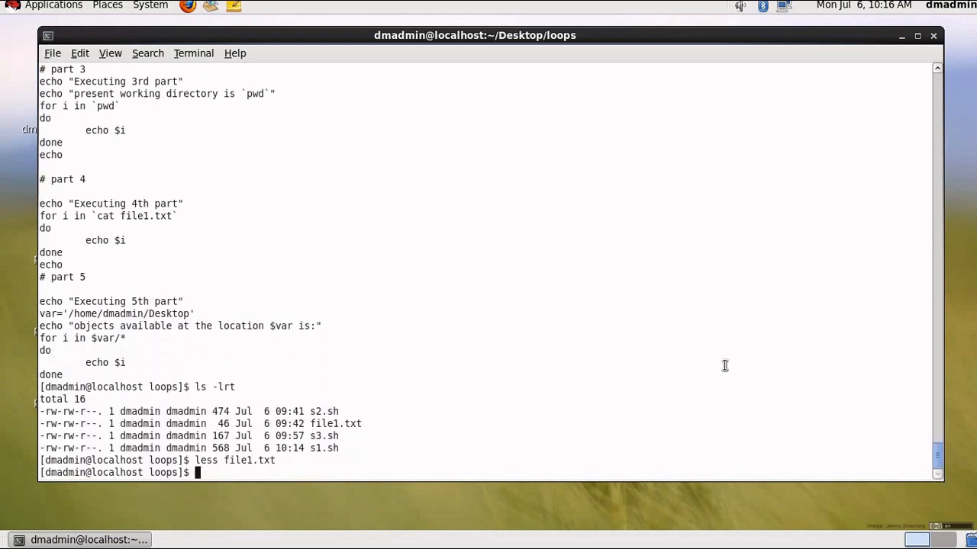
- Reopen s1.sh in vi
{"action": "type", "text": "vi s1"}
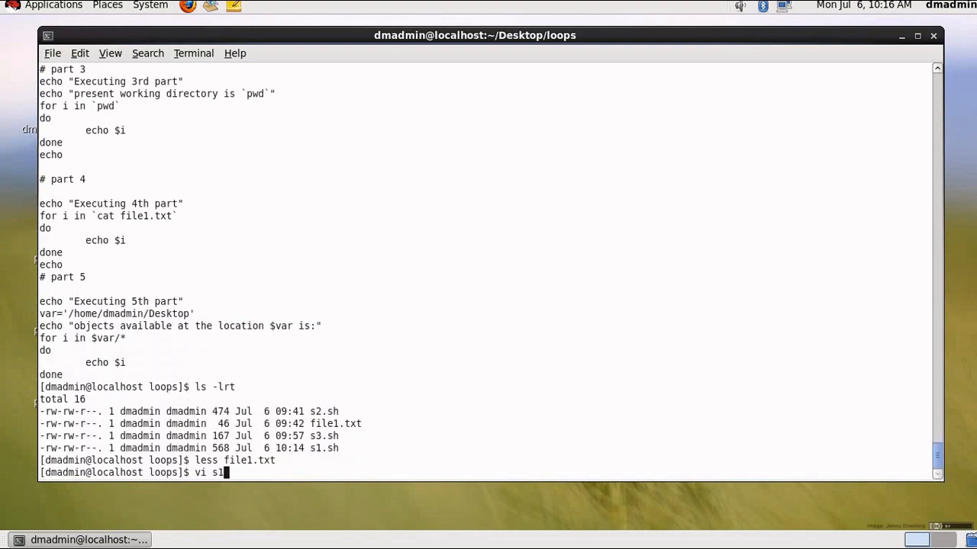
{"action": "key", "text": "Return"}
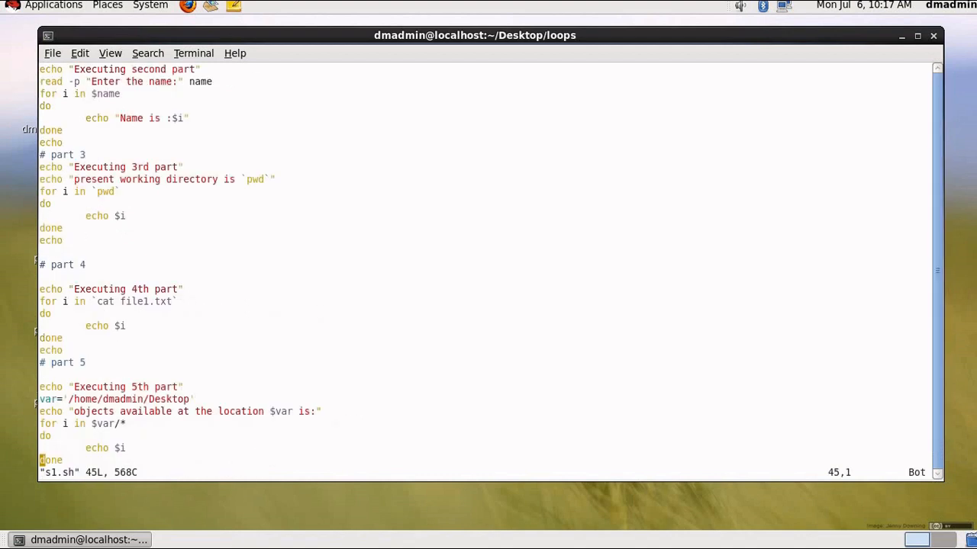